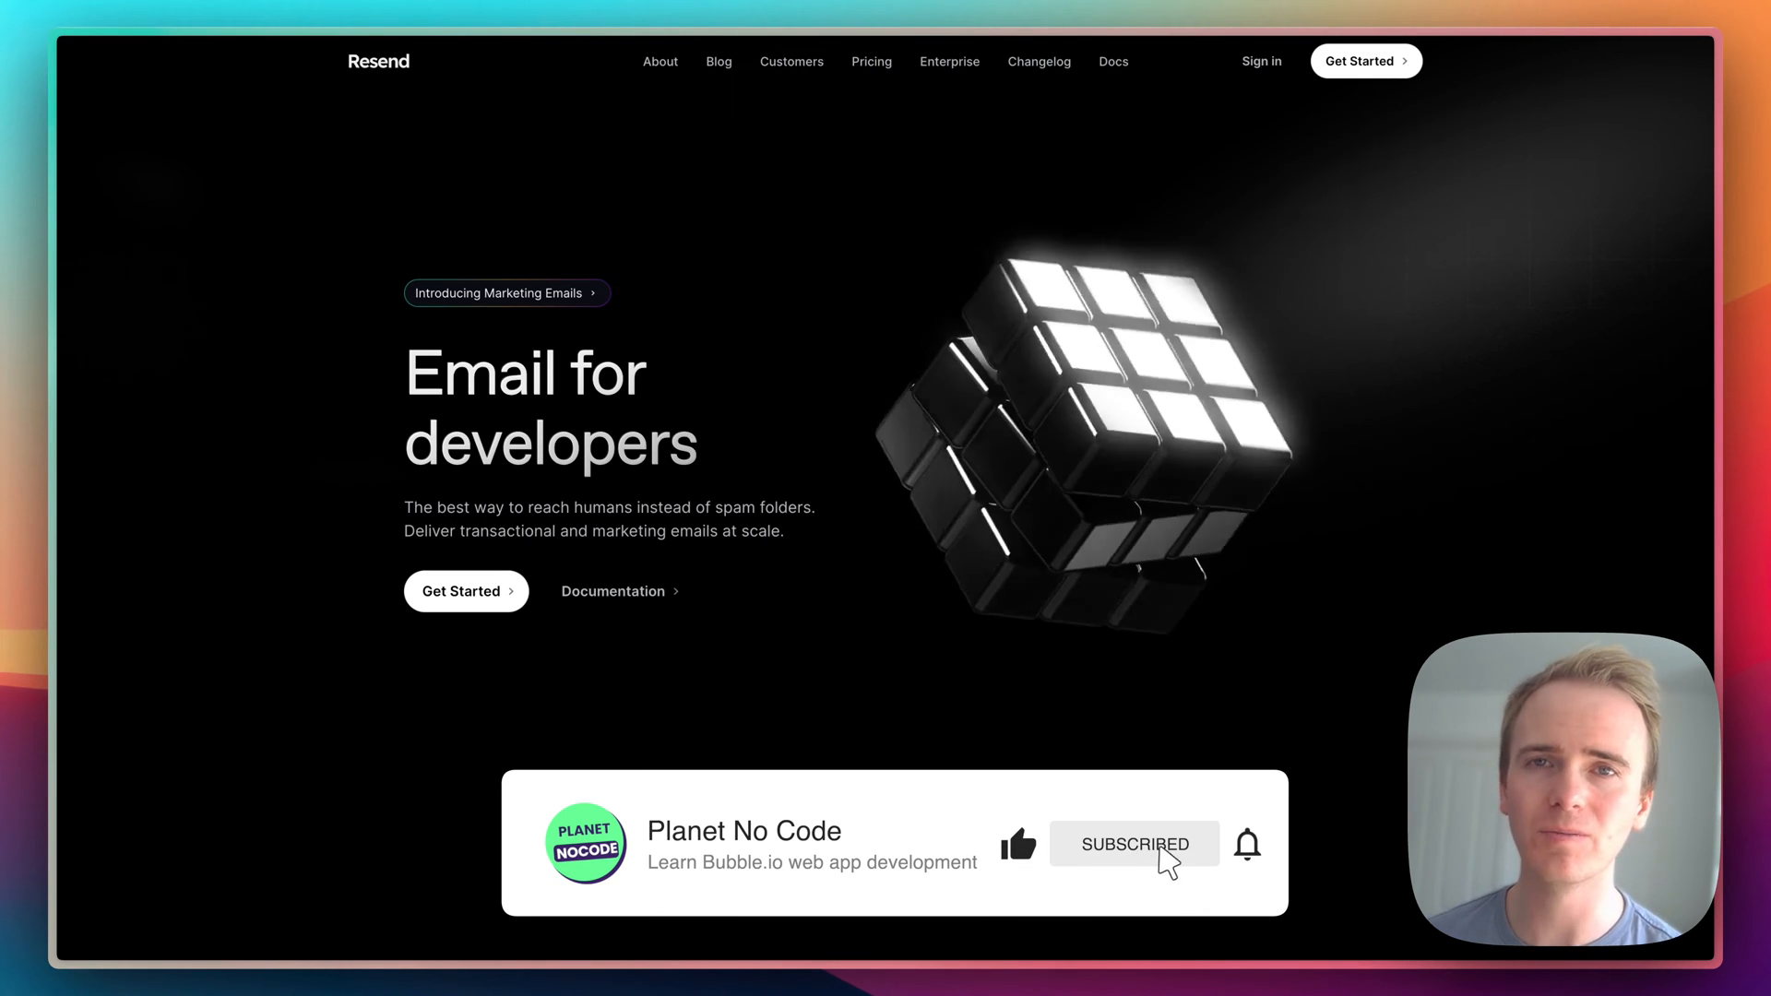
mouse_move(1272, 820)
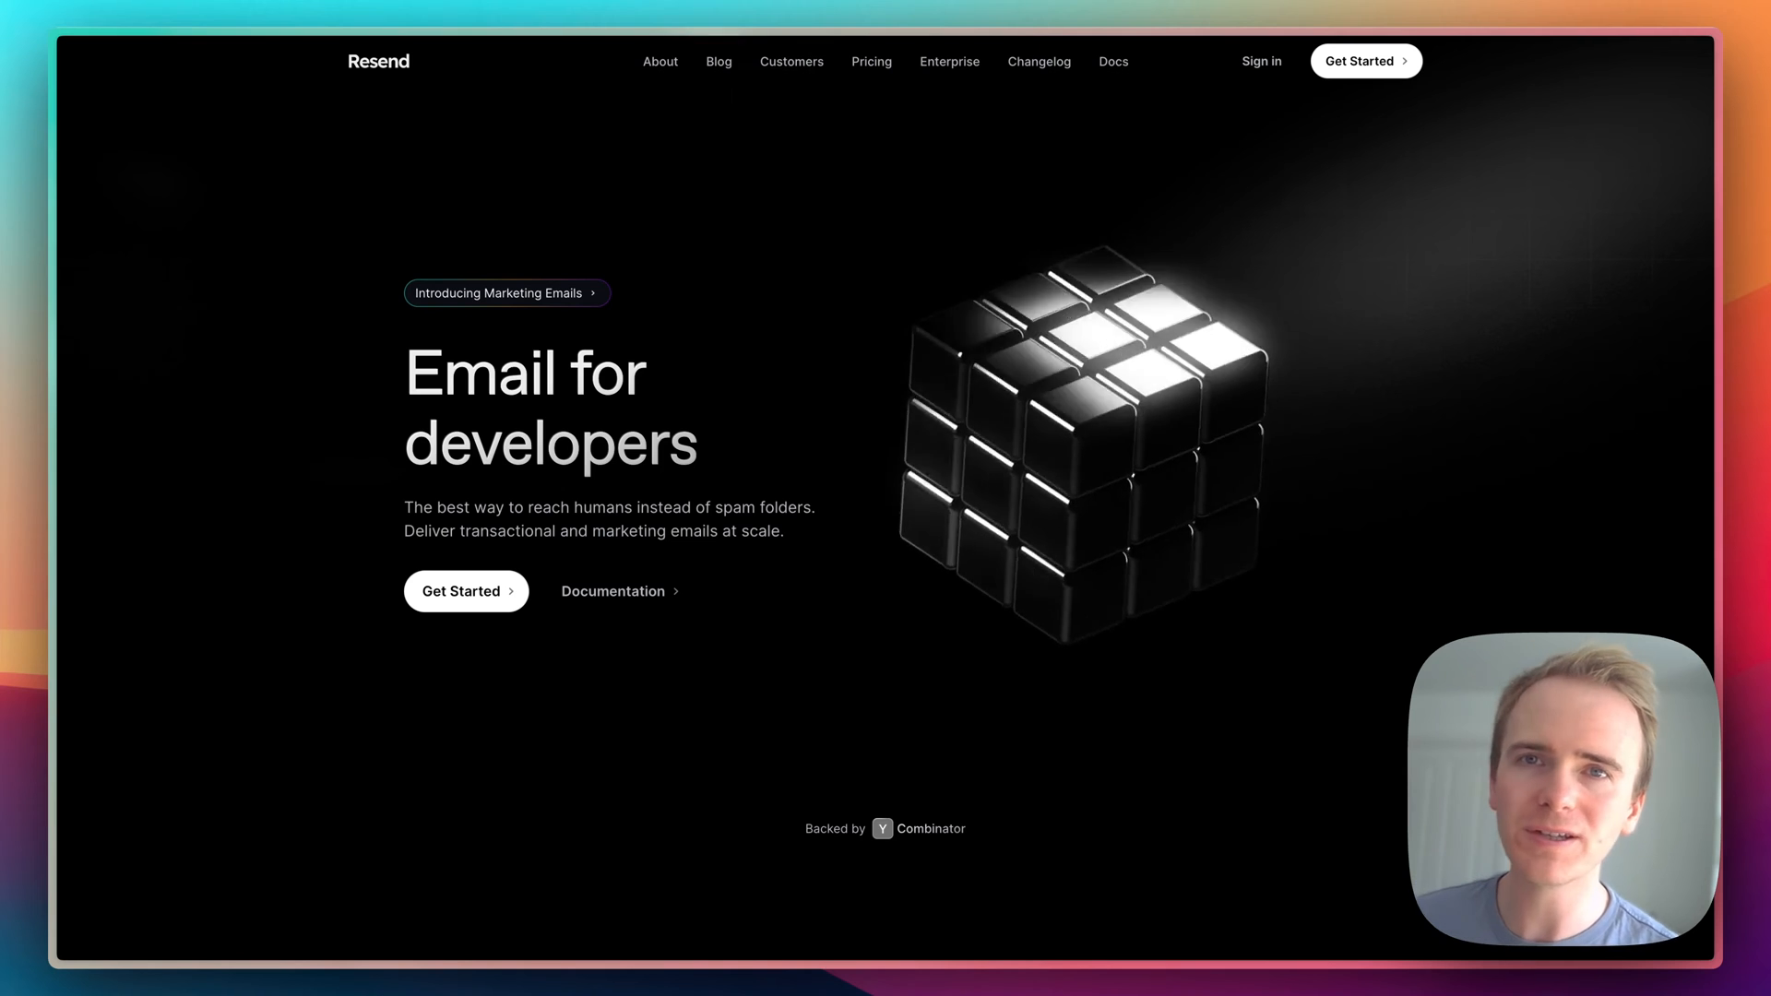
mouse_move(1021, 729)
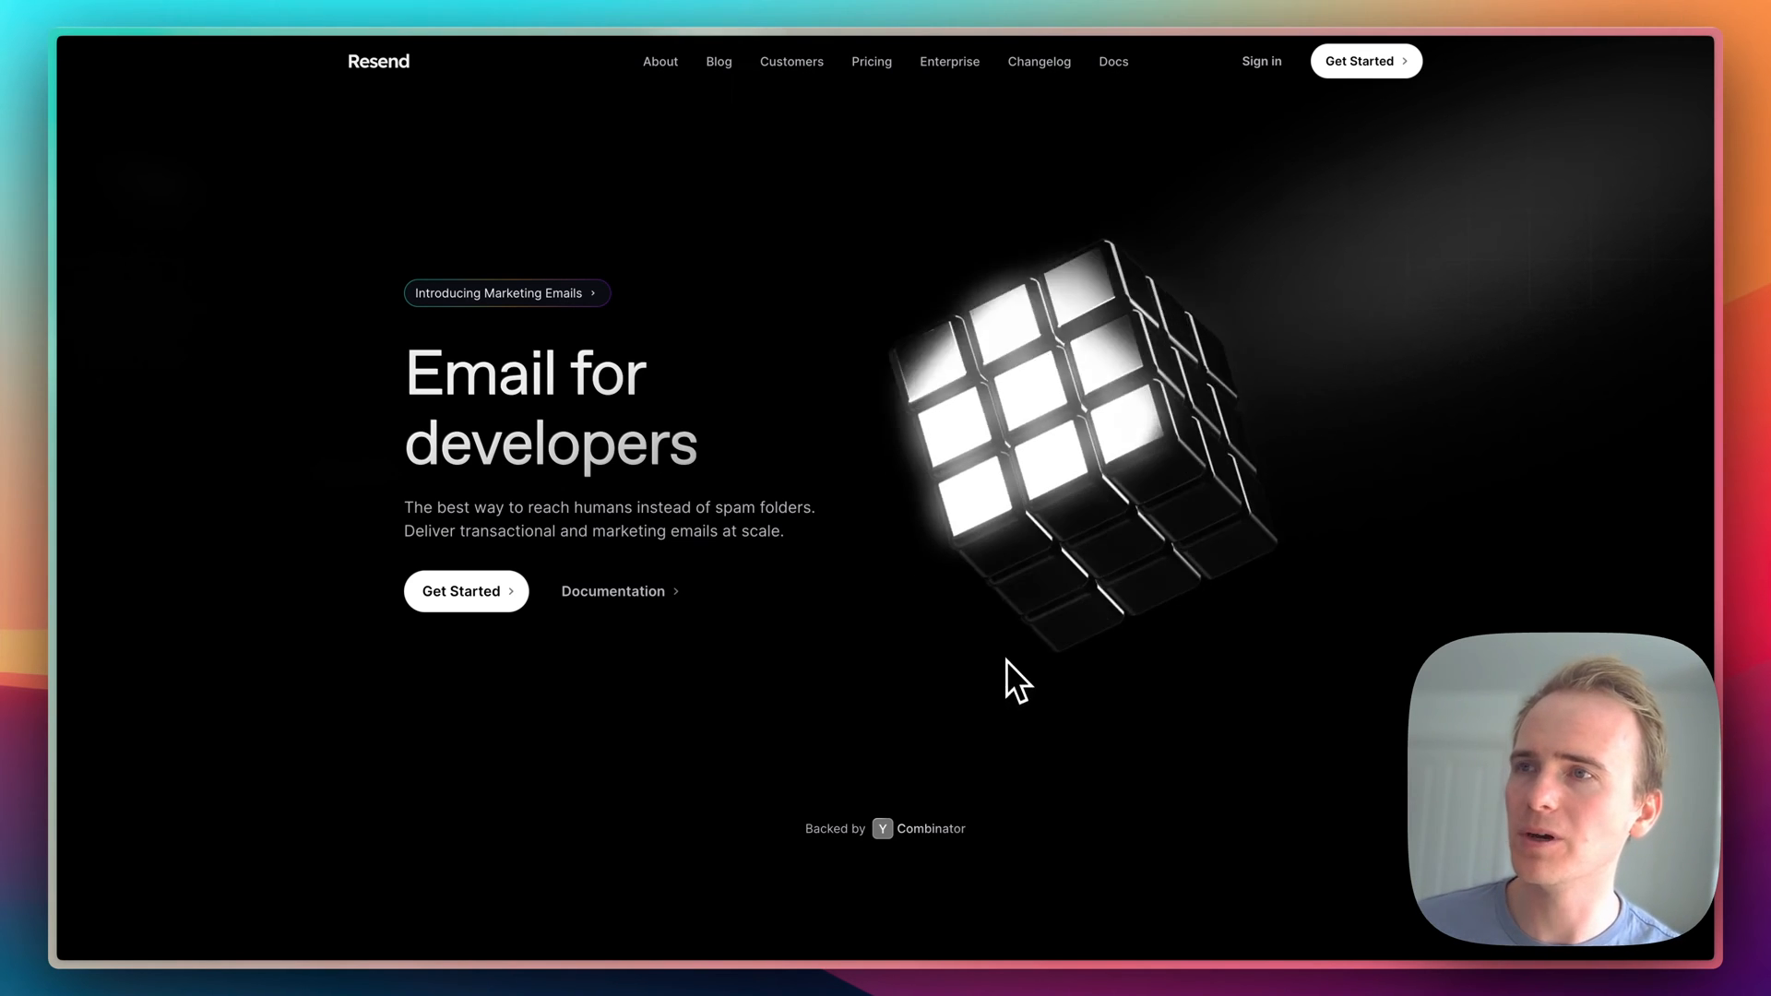
mouse_move(1113, 61)
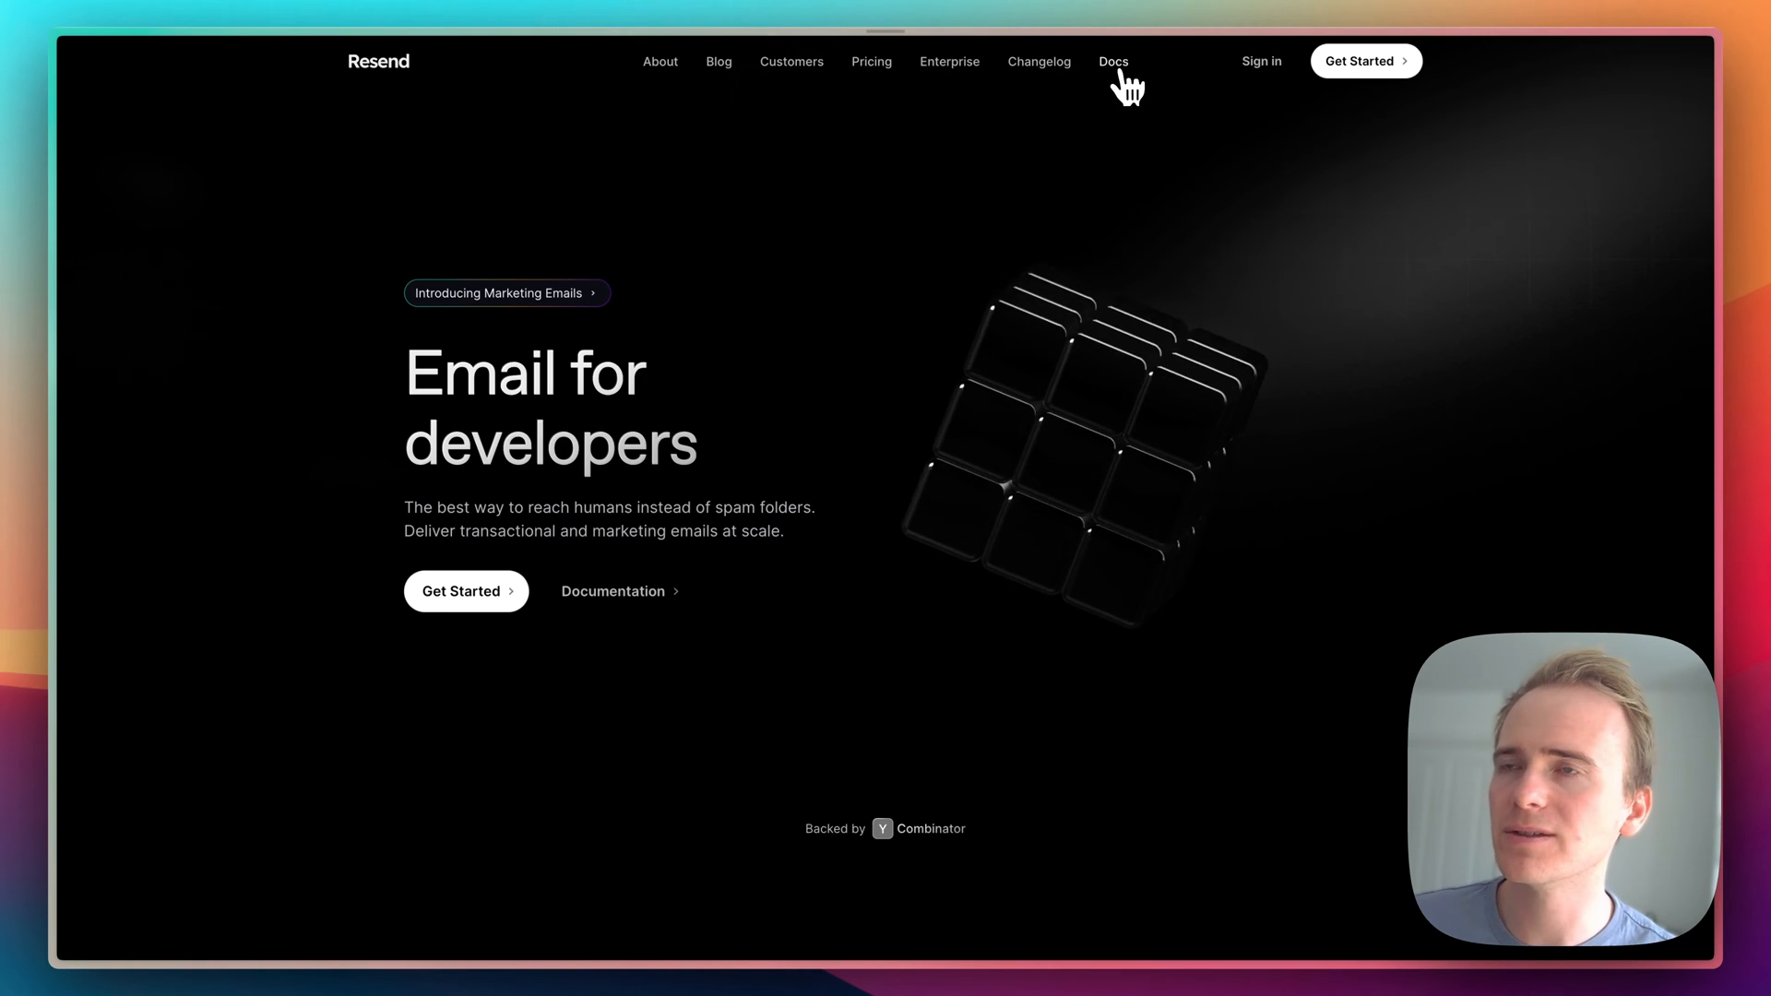
Navigate from Resend's docs to the Send Email endpoint in the API Reference.
click(1113, 61)
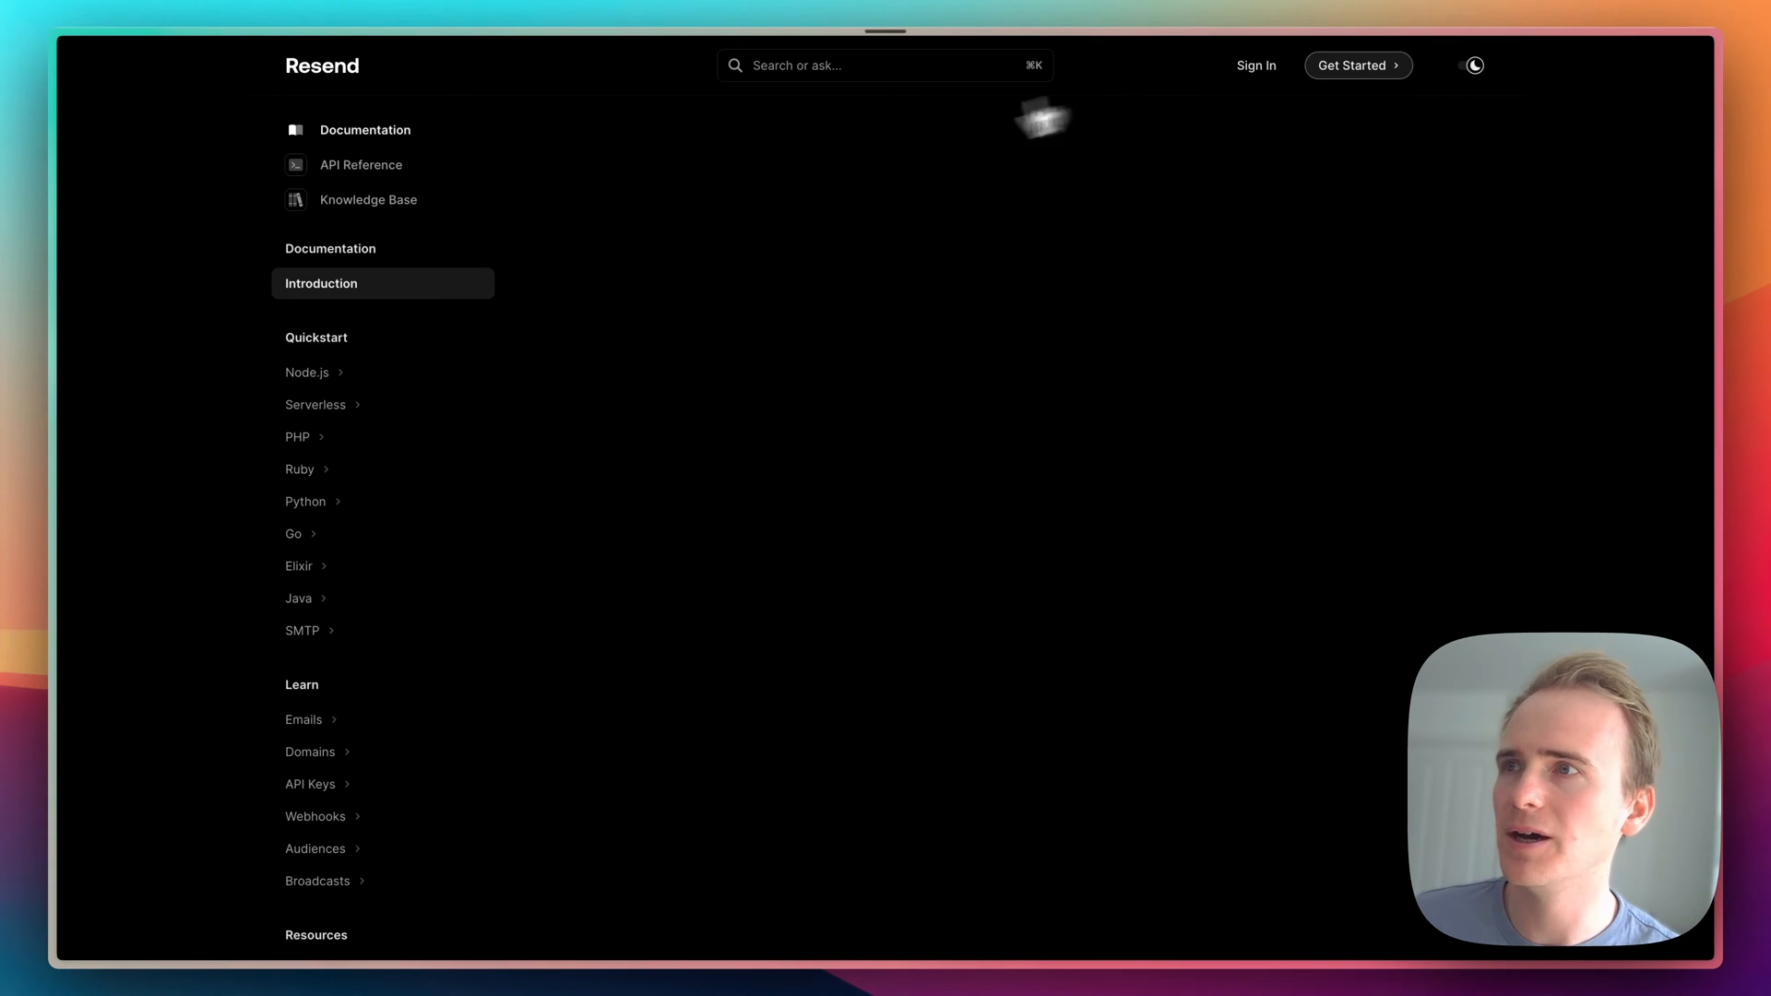
click(362, 164)
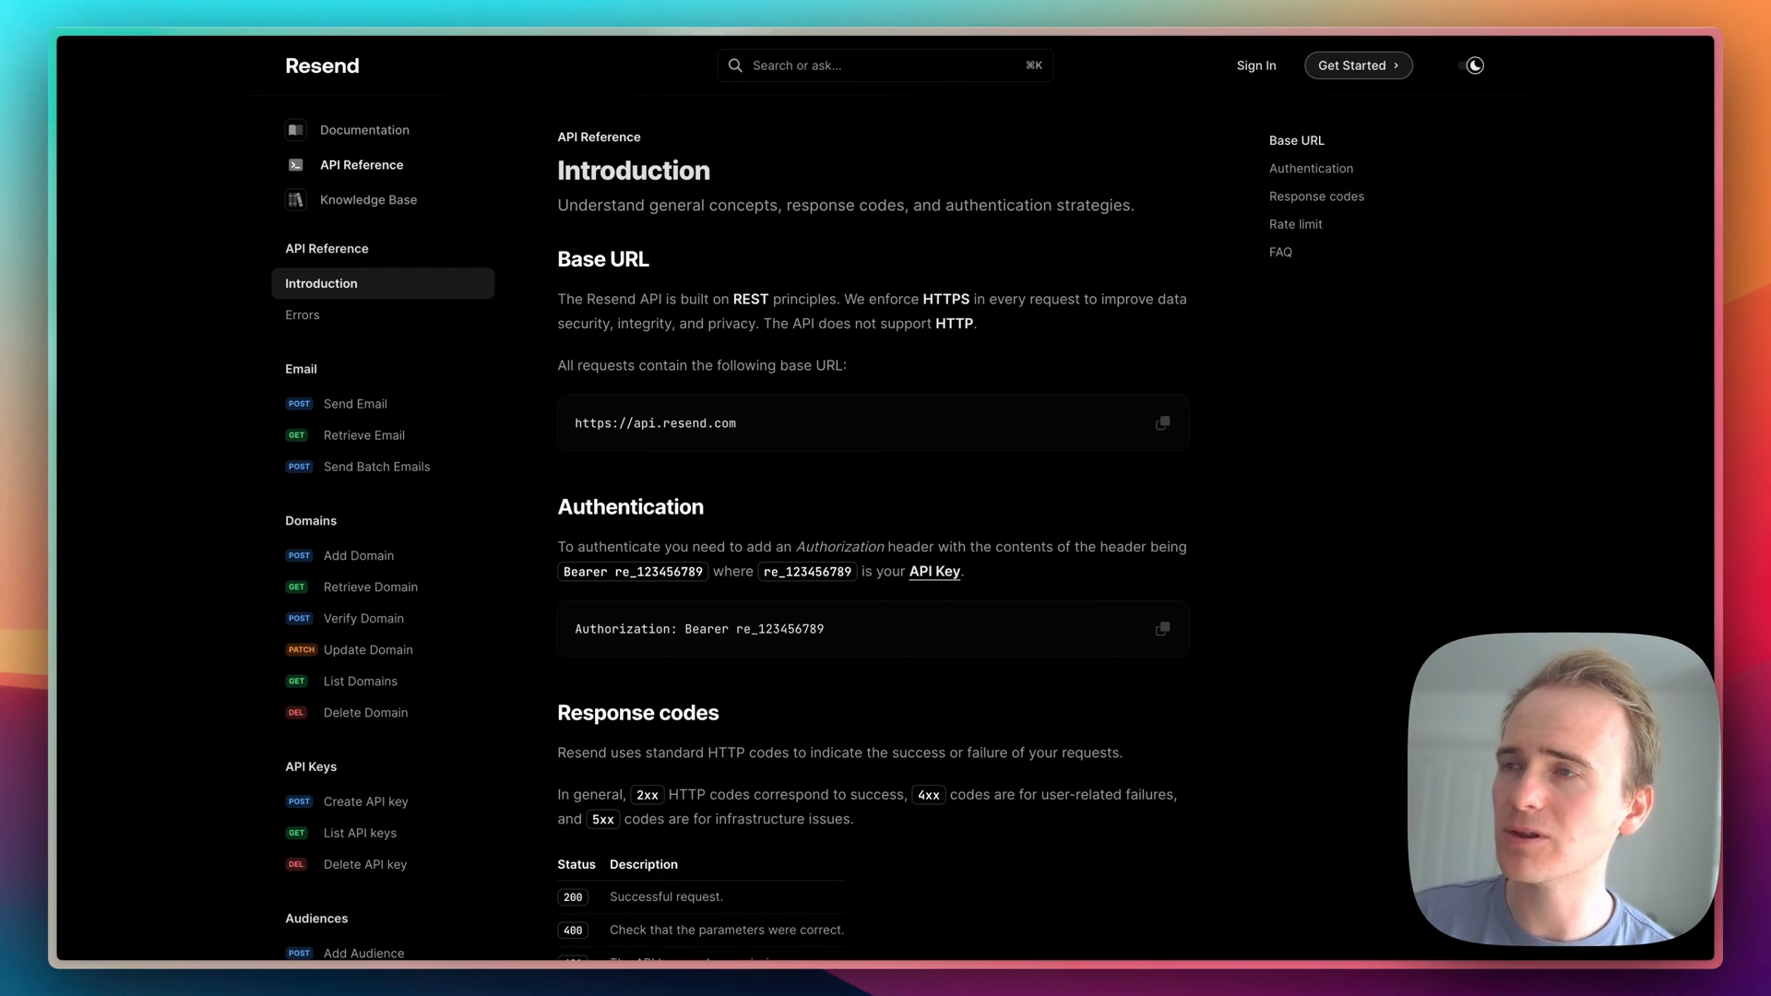
click(354, 404)
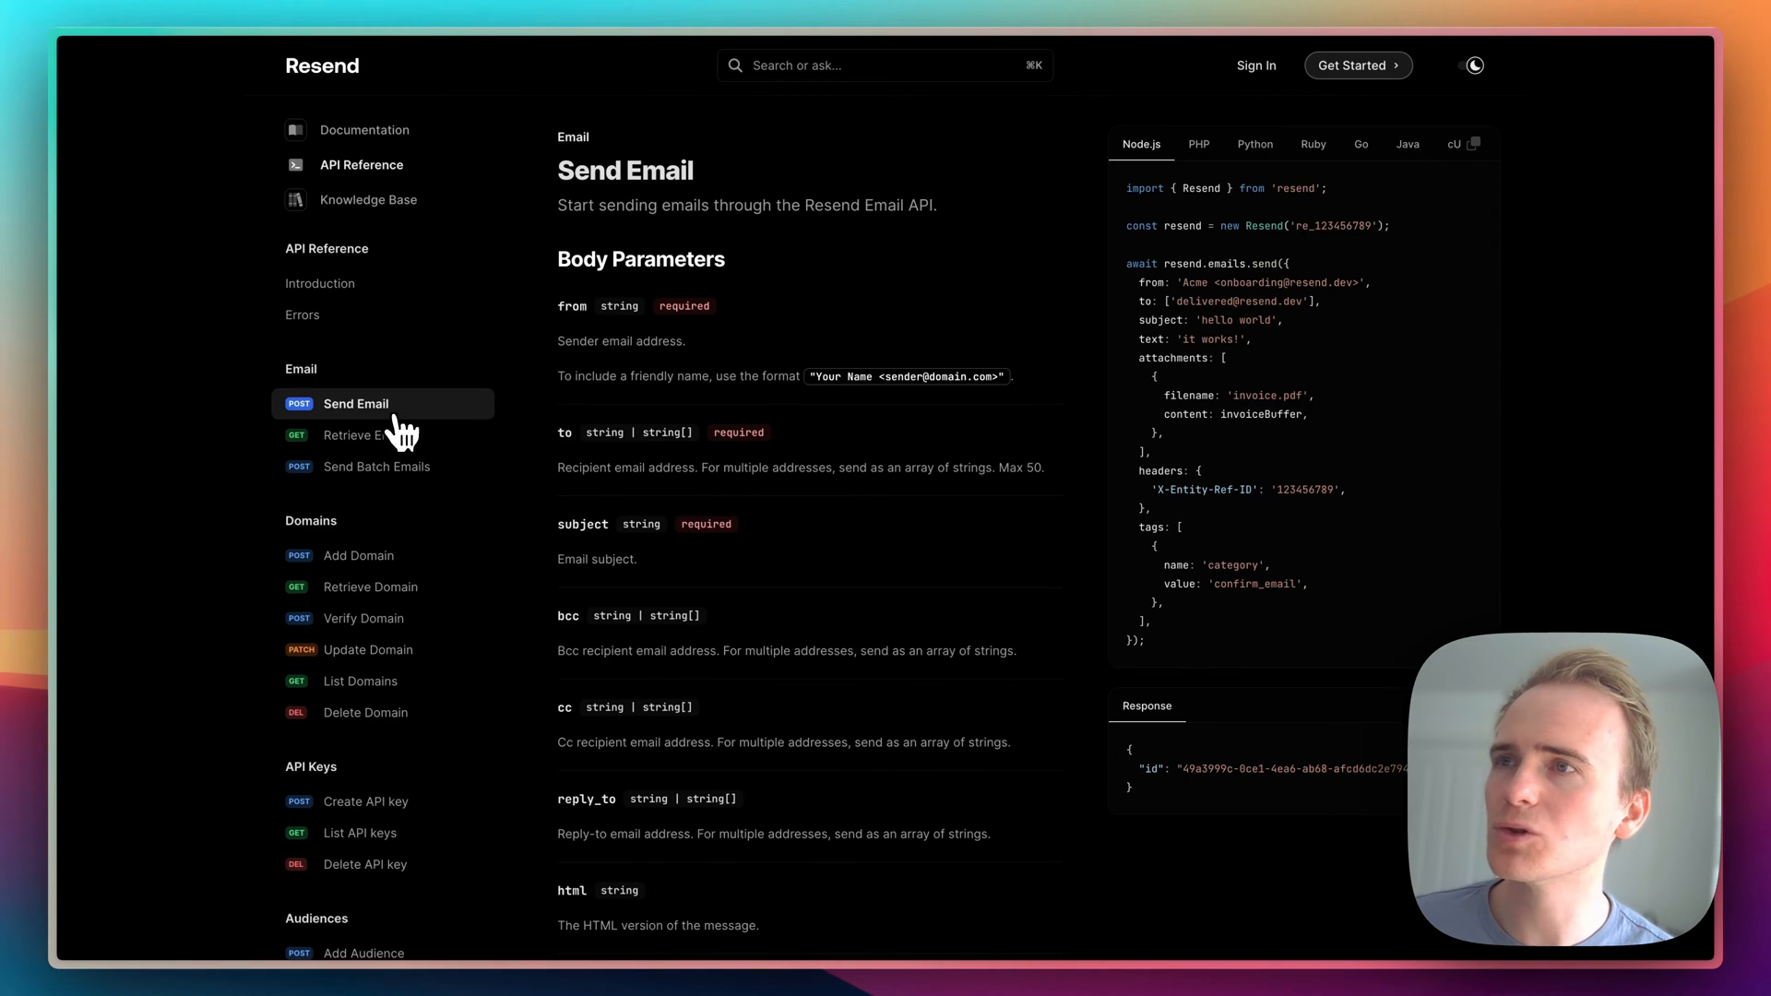
mouse_move(419, 502)
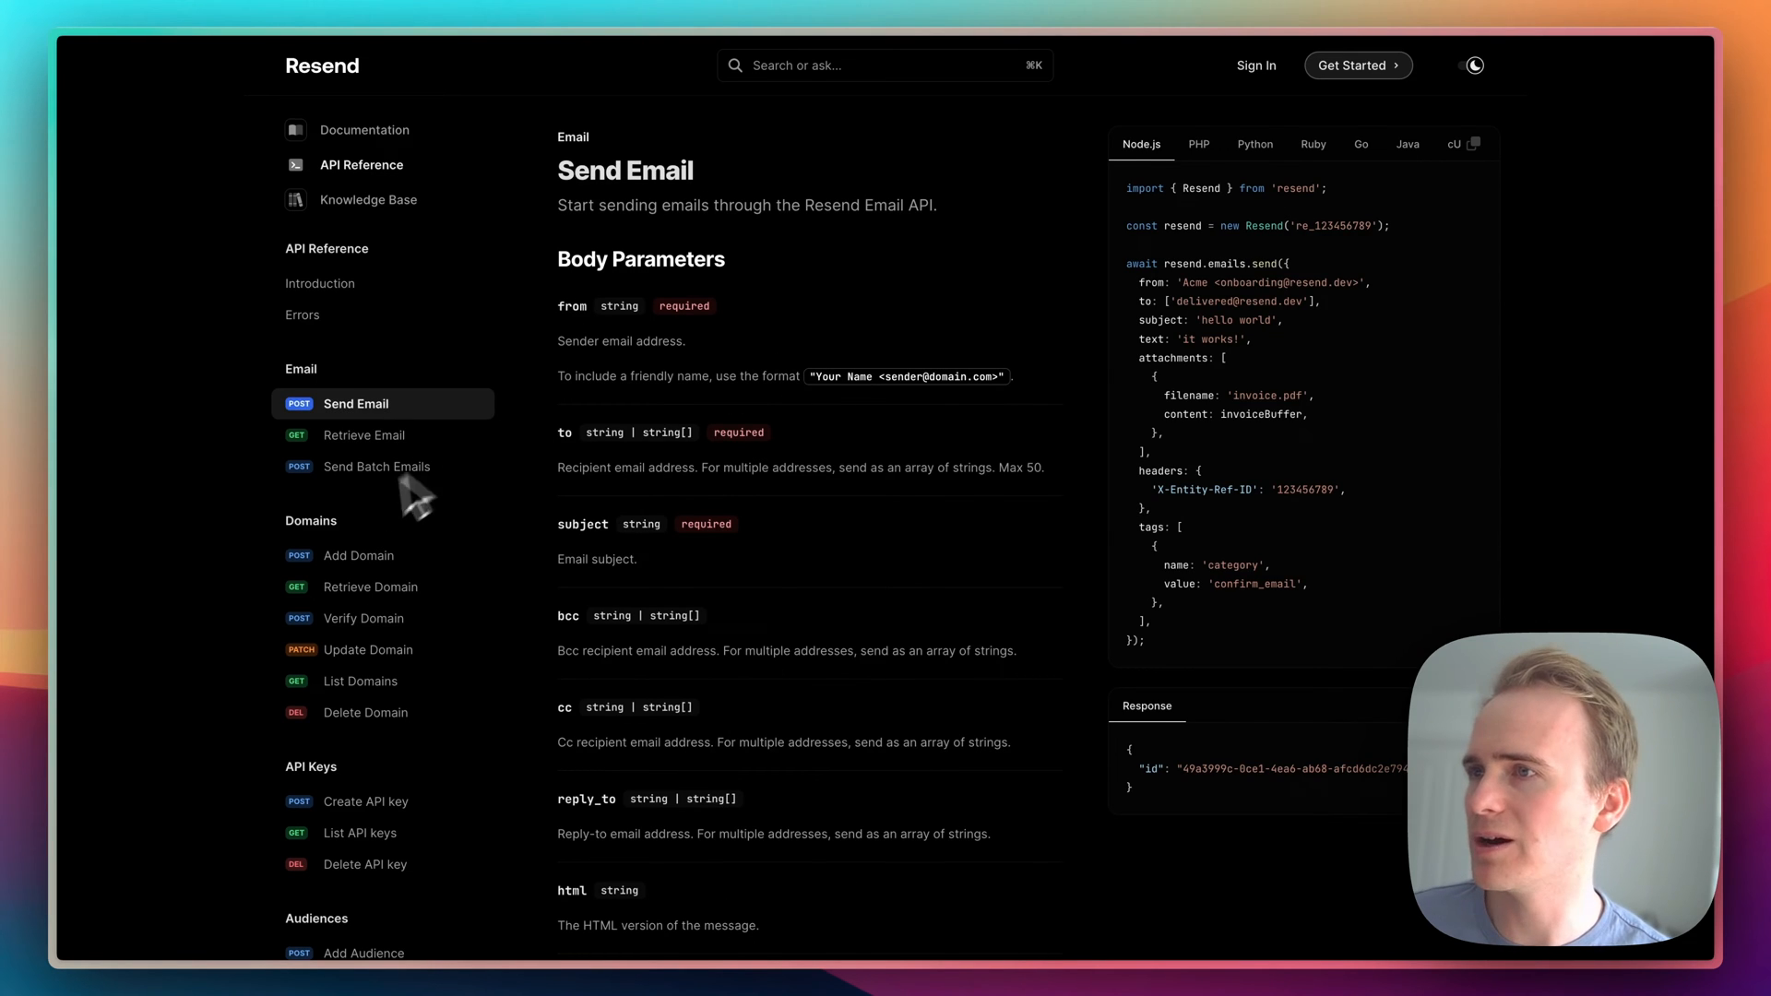
mouse_move(358, 556)
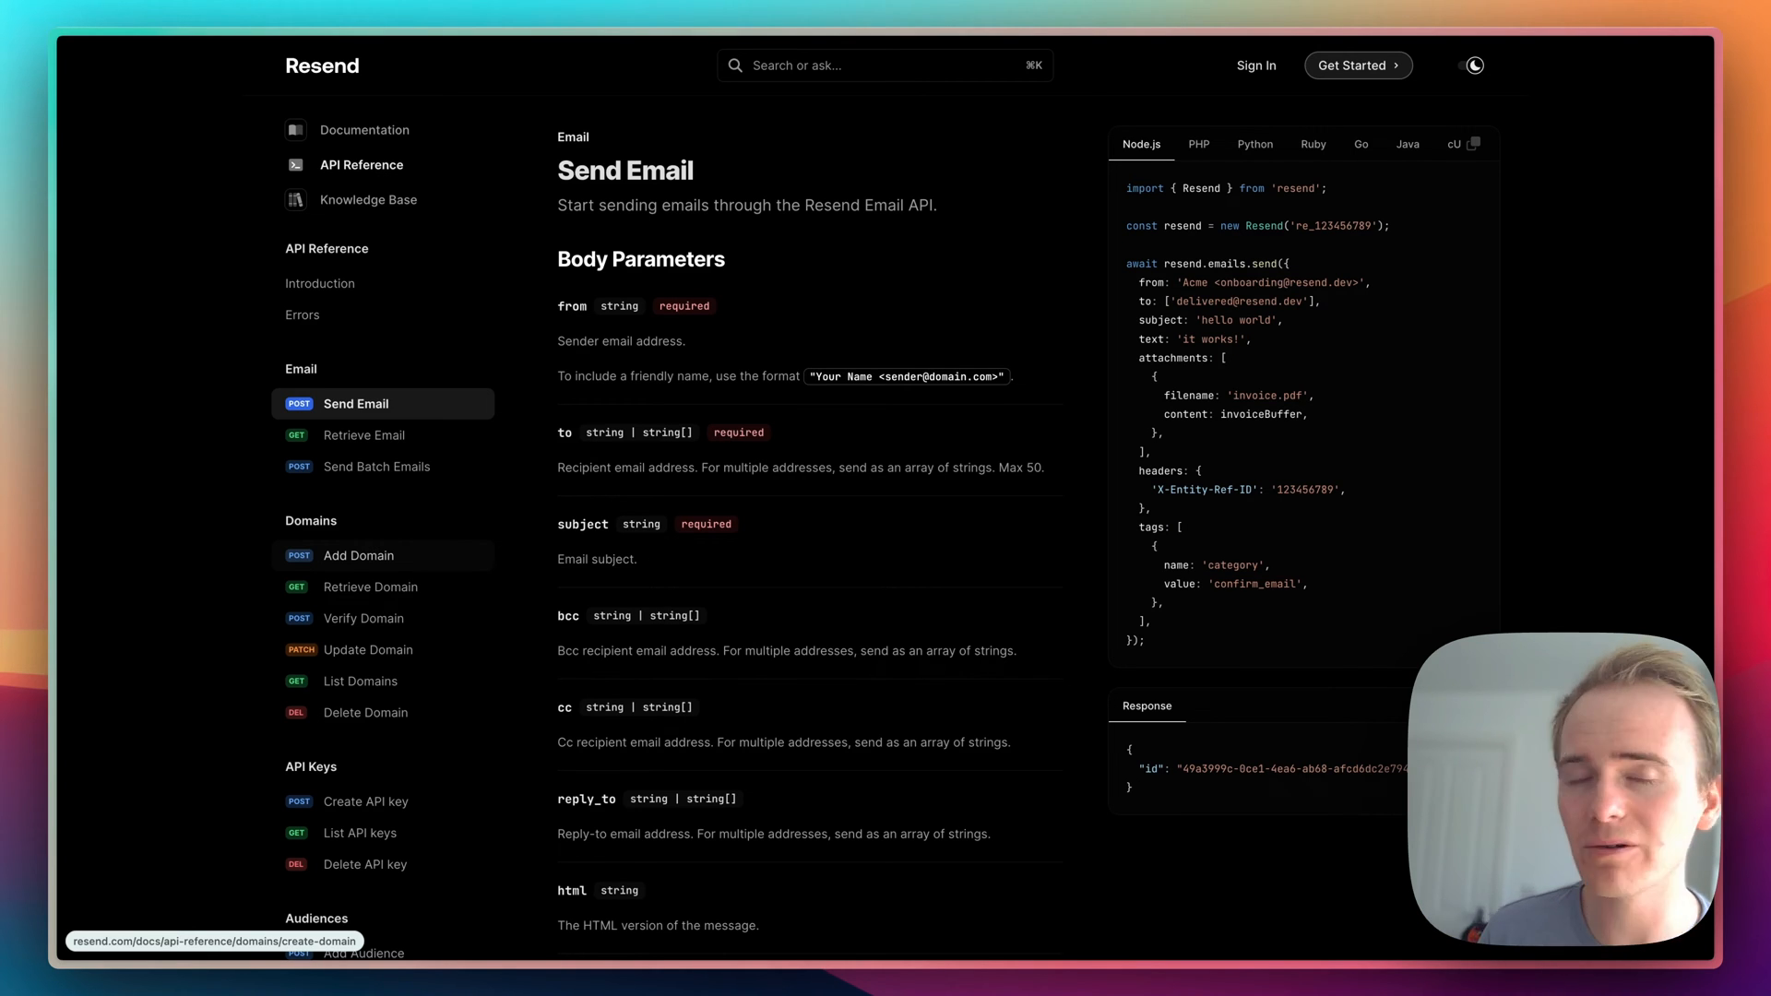
Browse the Add Domain, Add Audience and Add Contact endpoint pages in turn.
click(360, 556)
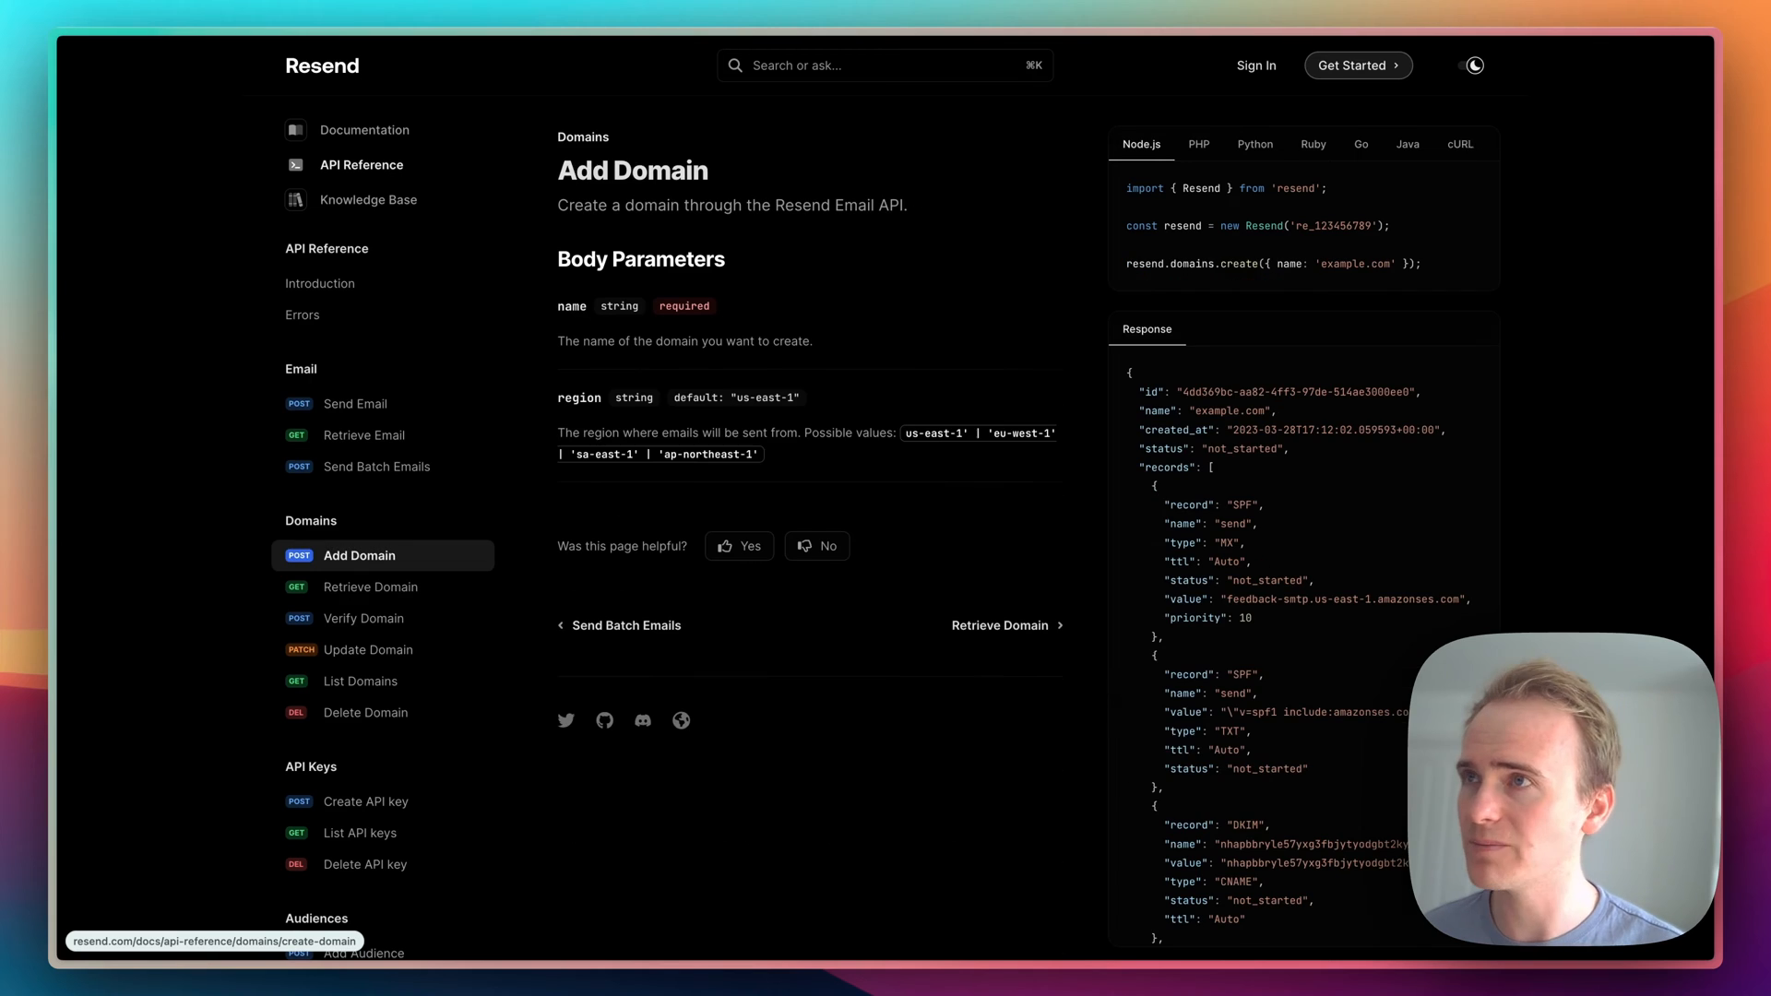
mouse_move(708, 449)
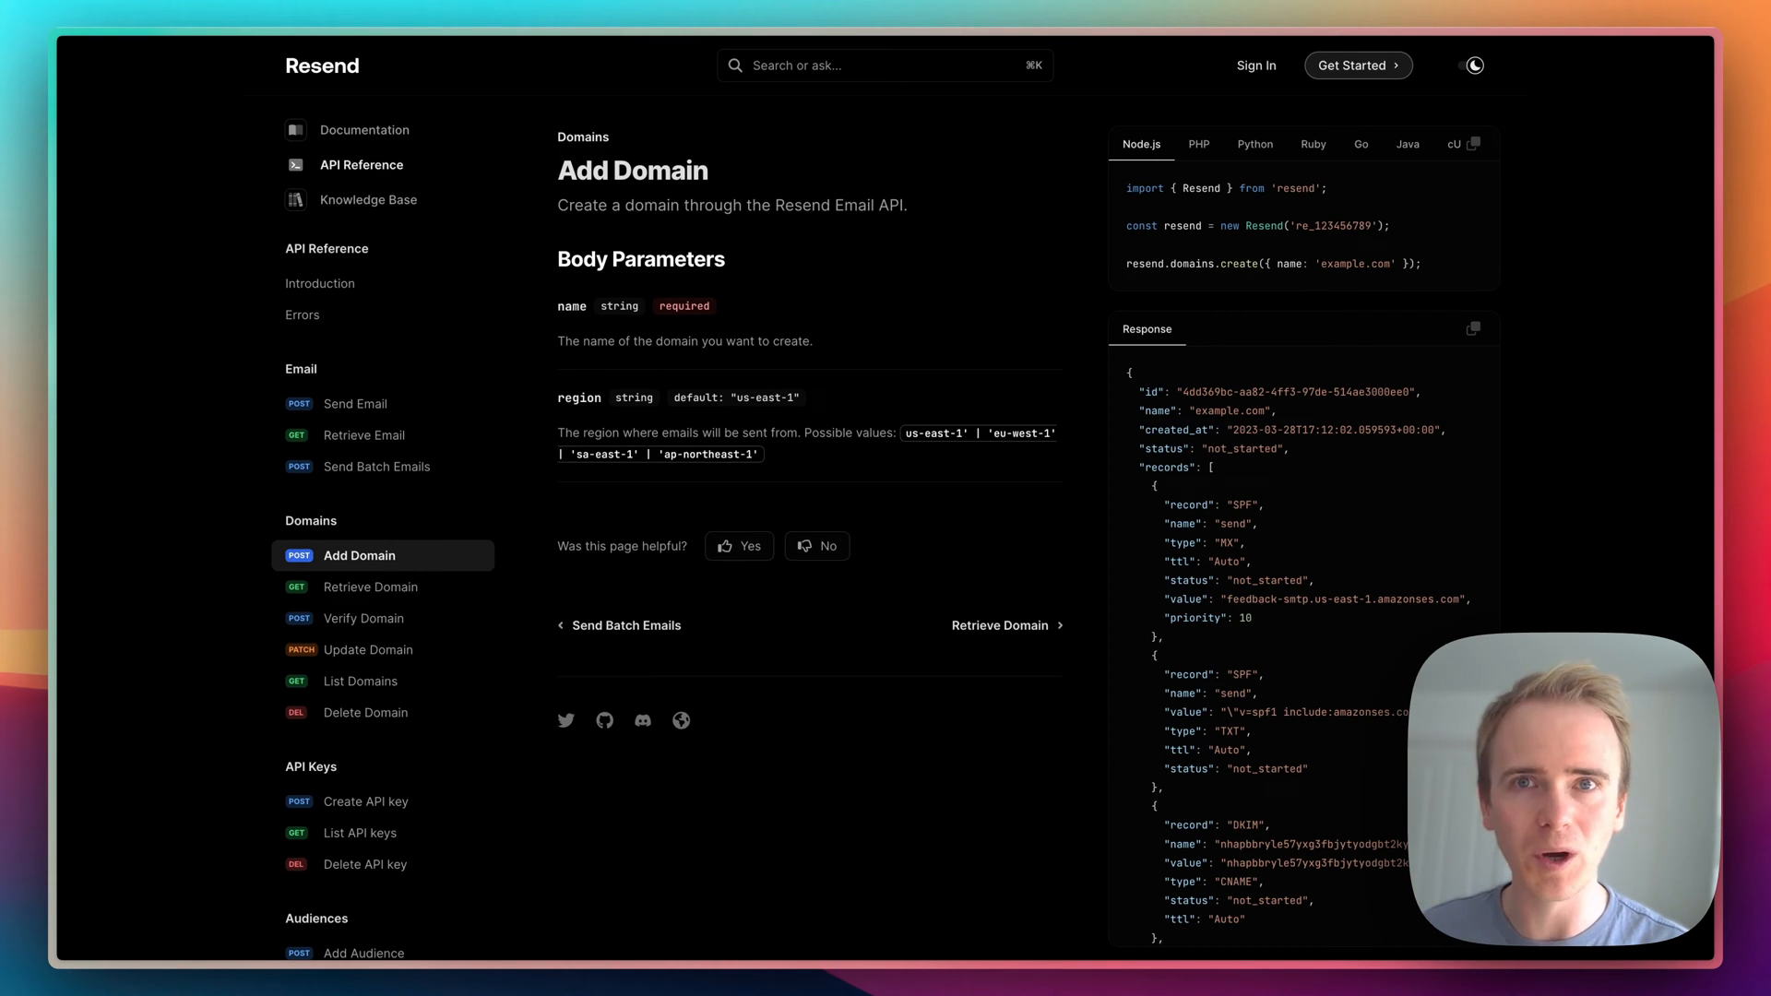
mouse_move(690, 448)
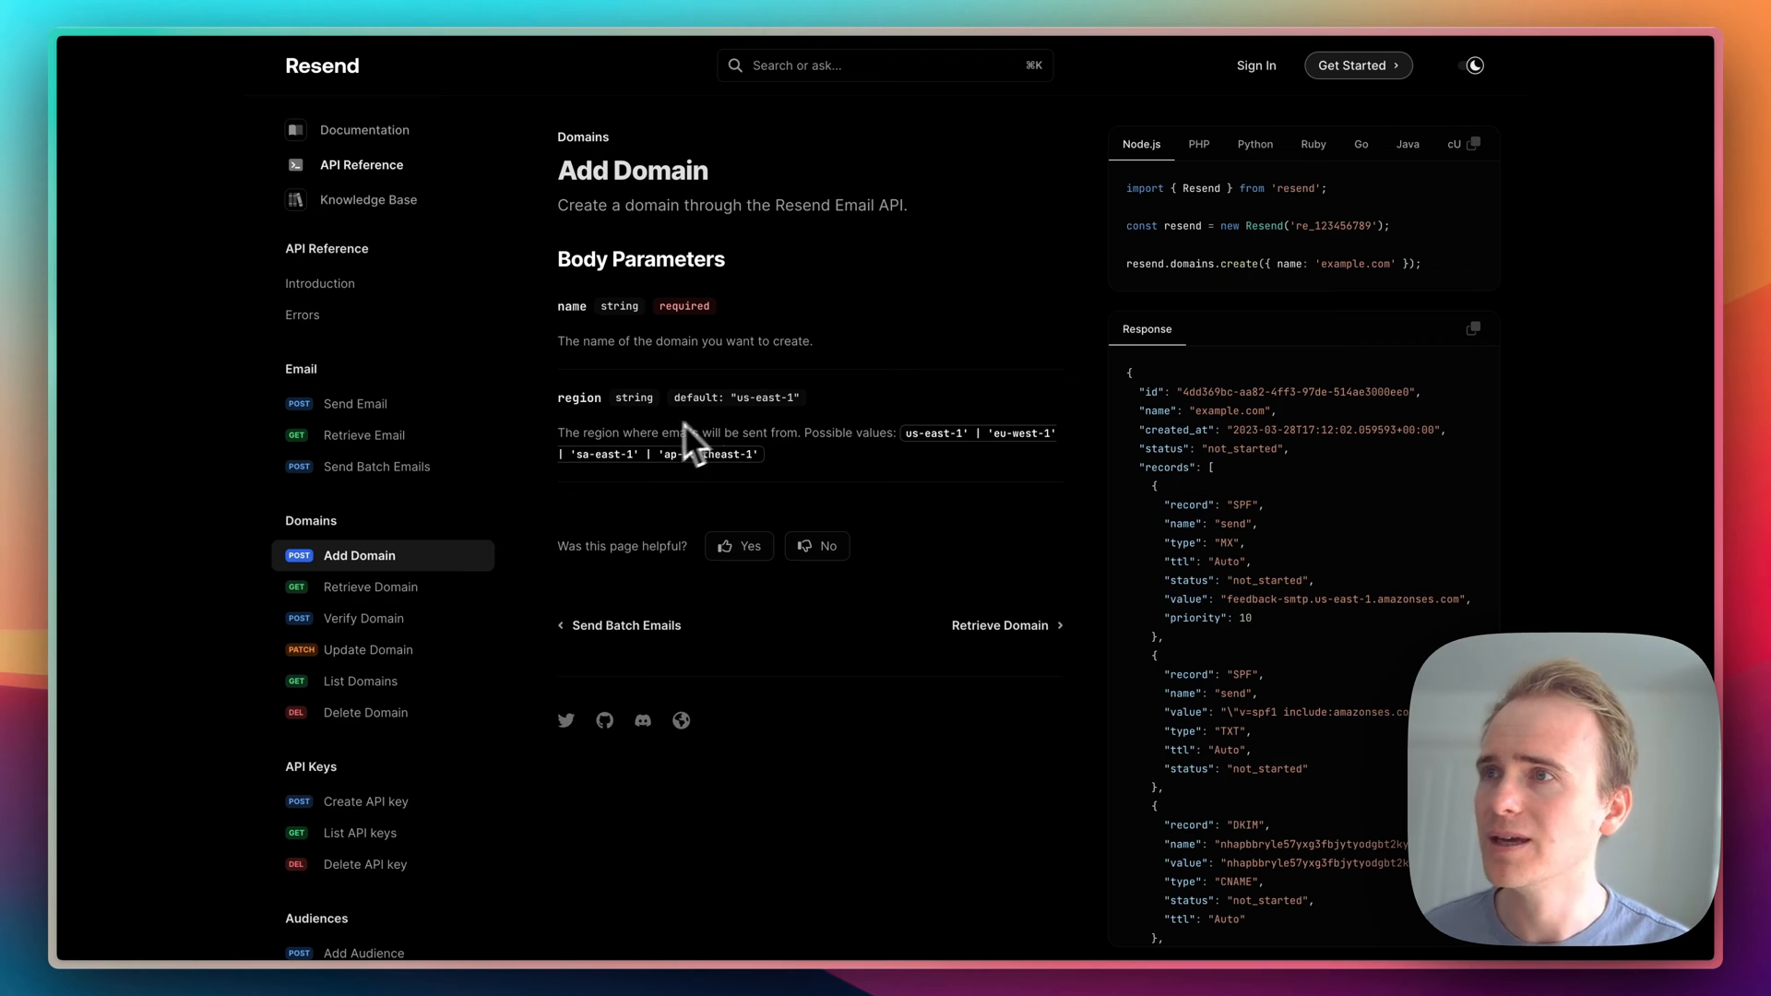
scroll(down, 3)
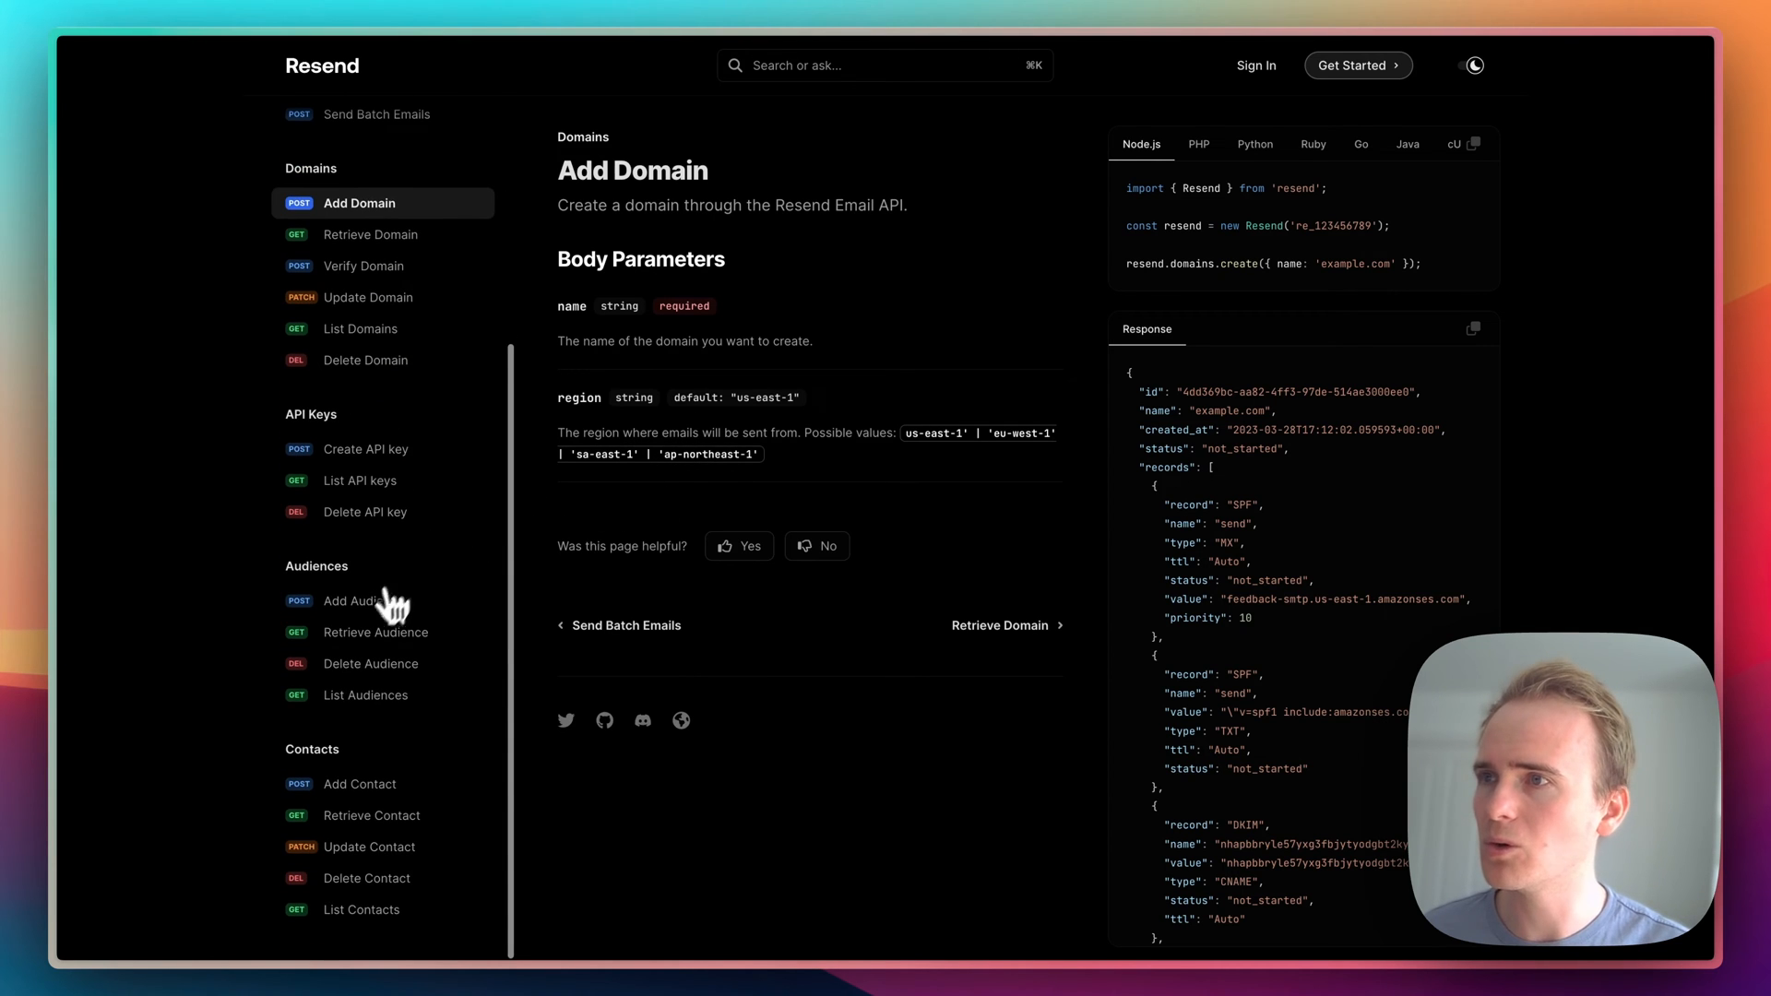
click(362, 600)
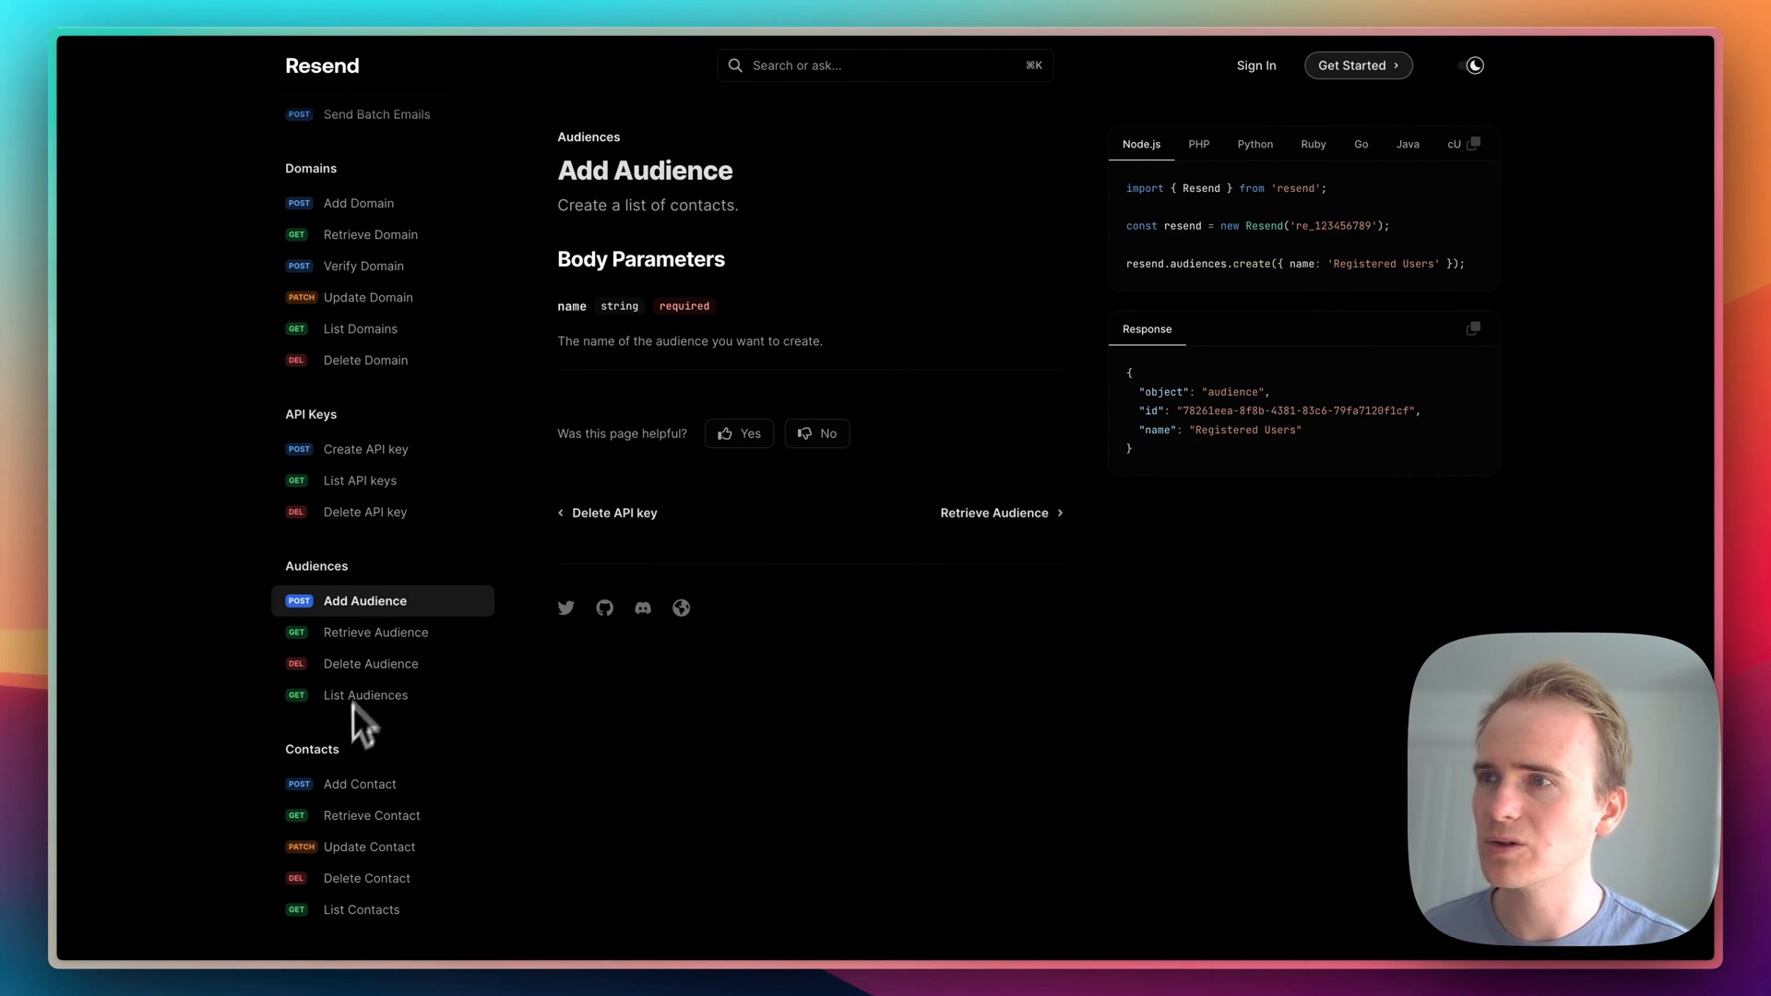
click(360, 784)
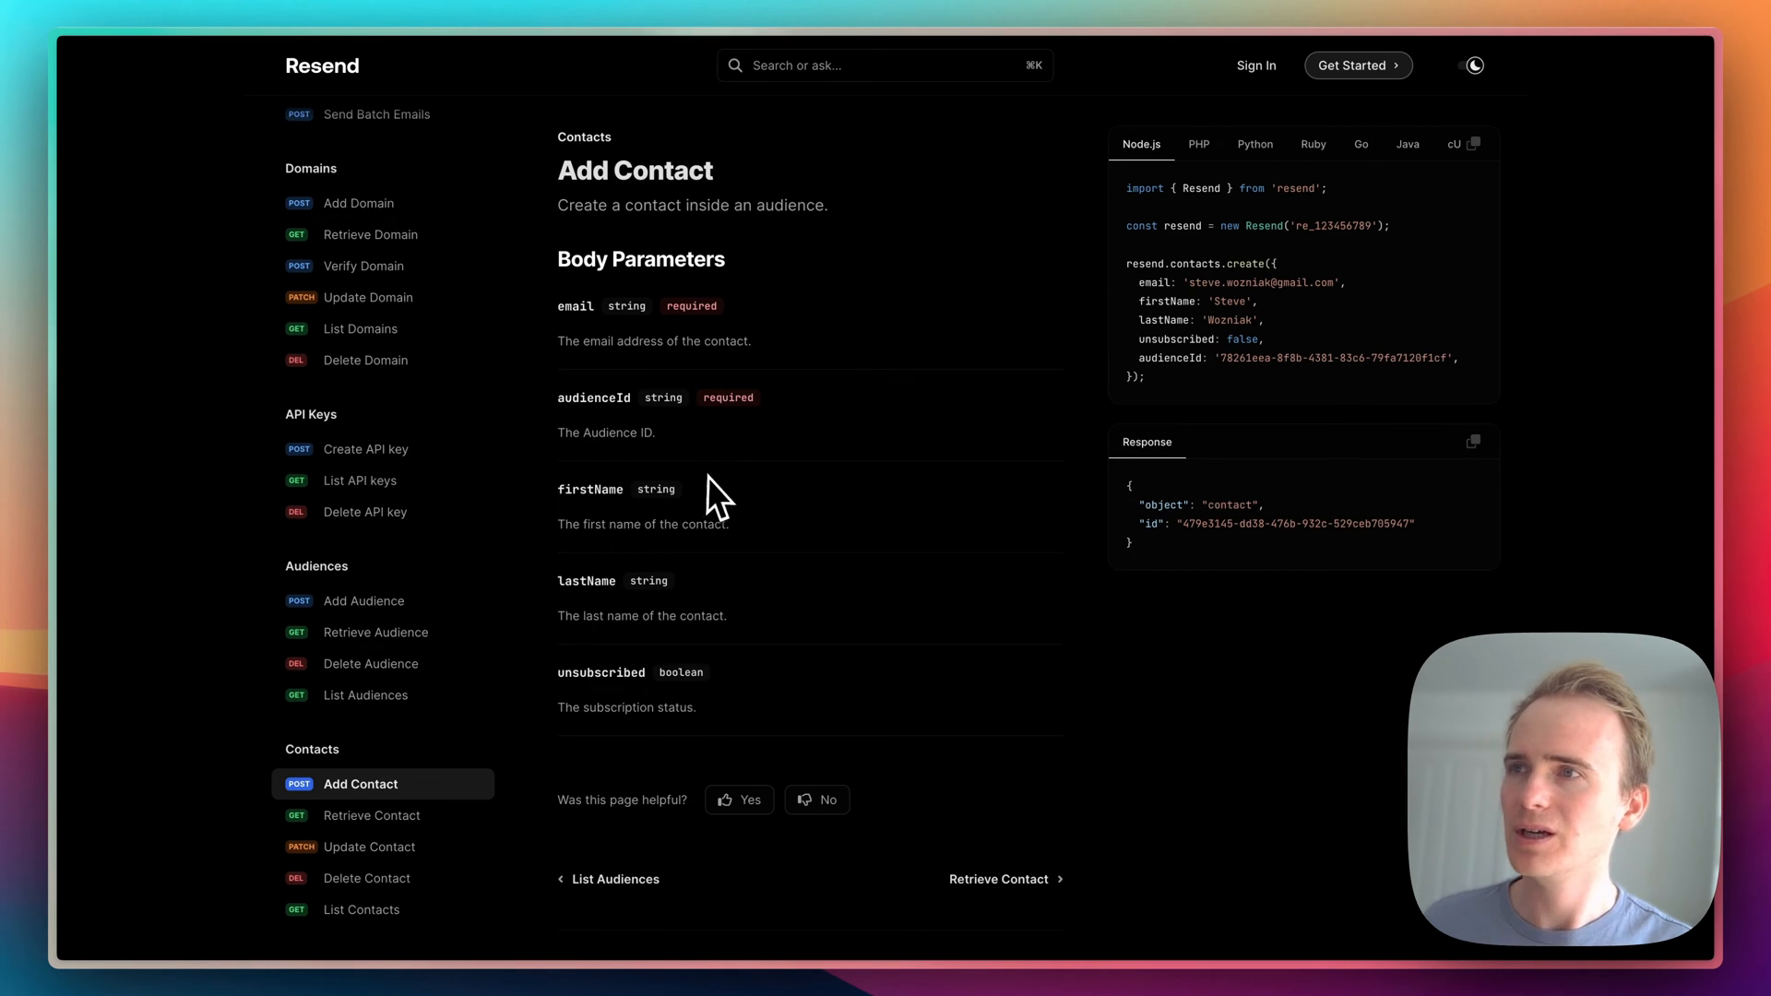
mouse_move(712, 496)
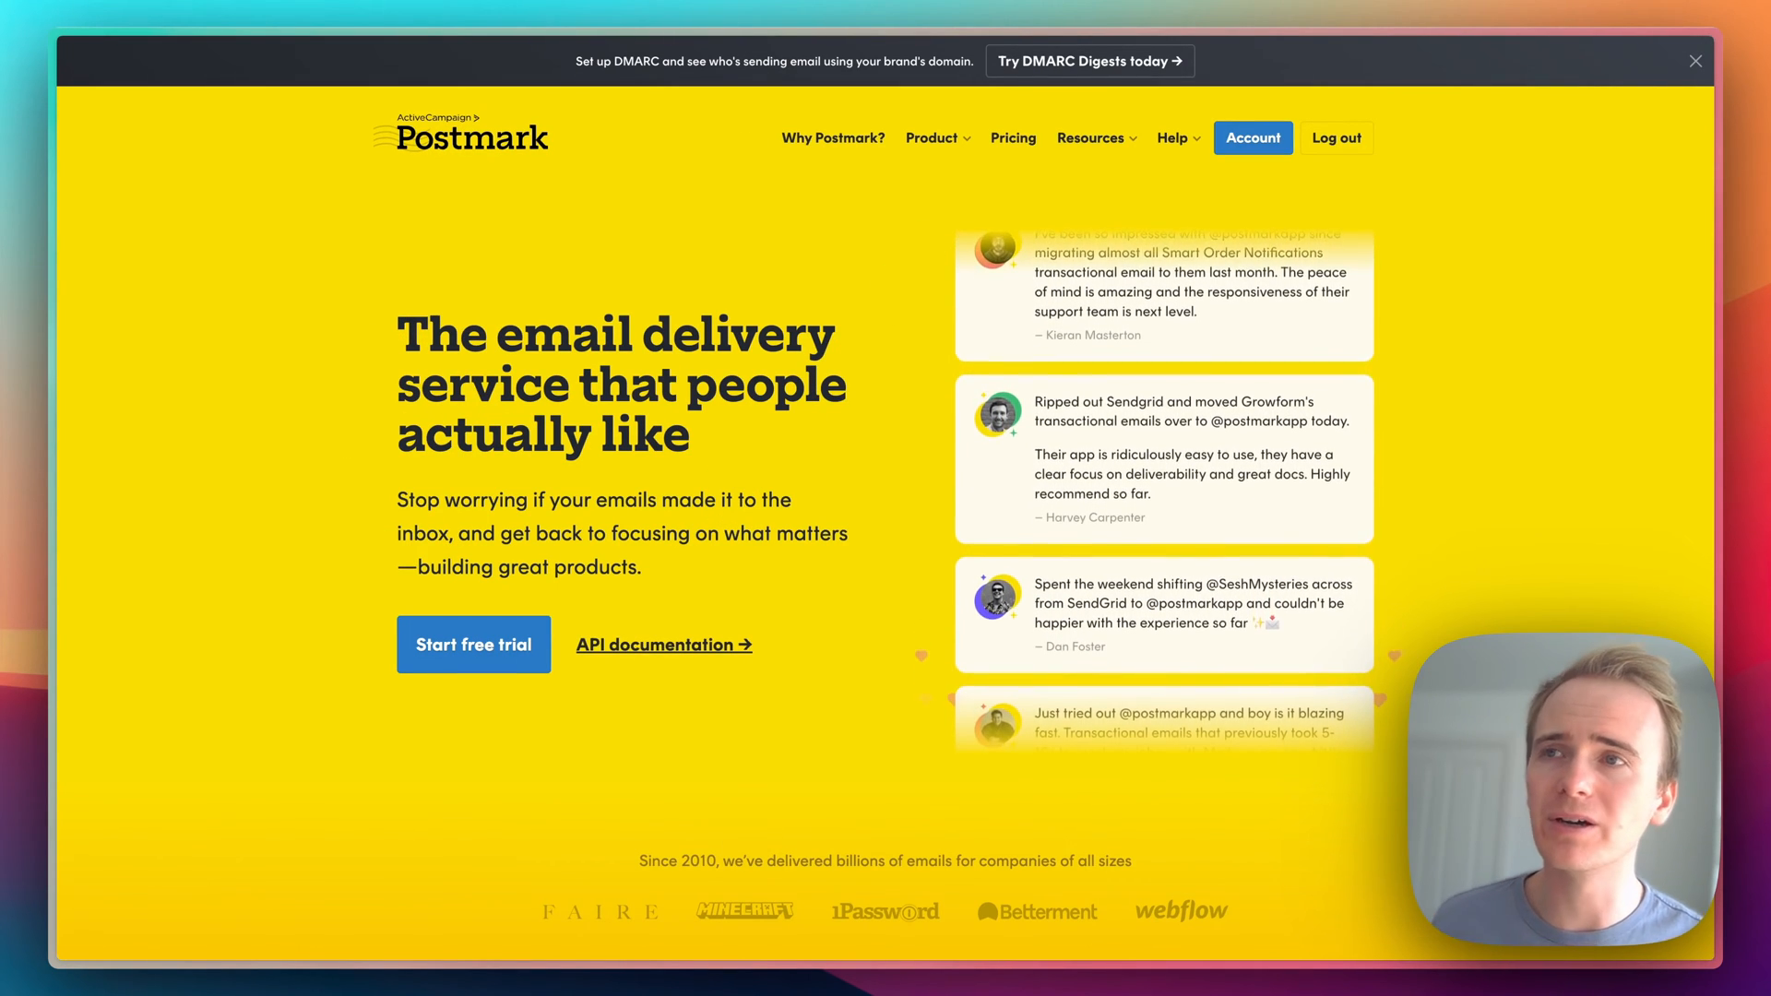
On Postmark's homepage, expand the Resources menu listing API Documentation.
scroll(up, 3)
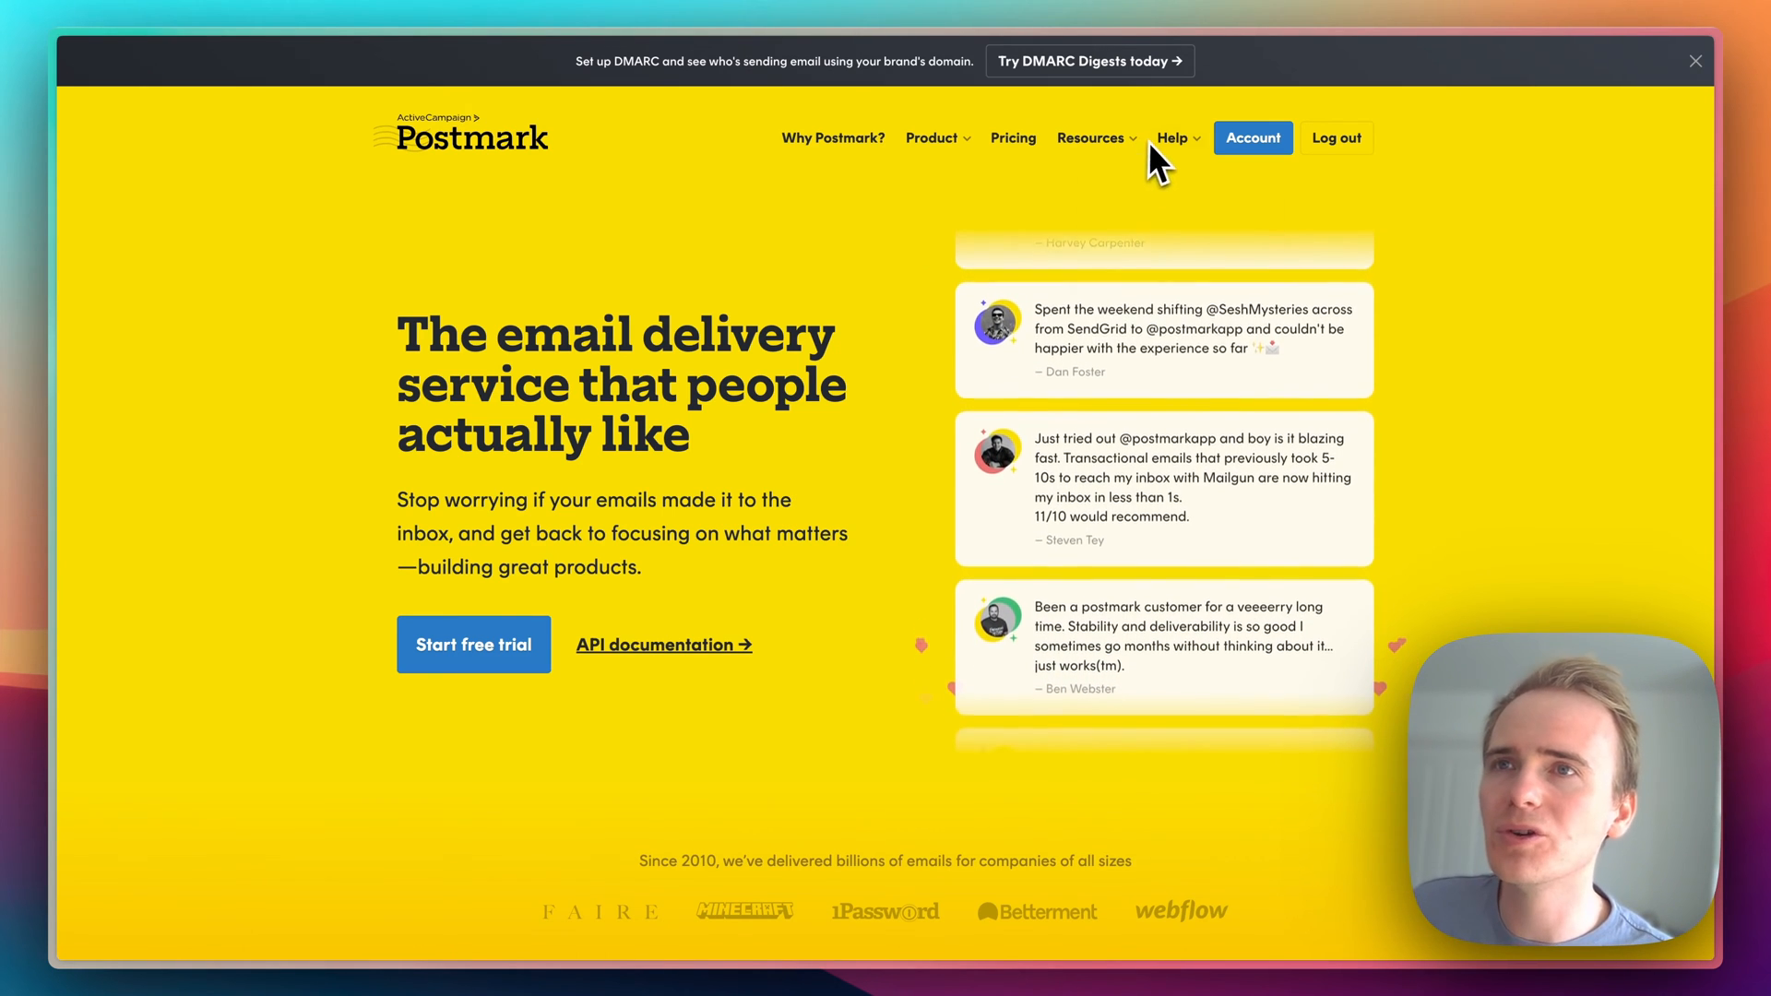
click(1090, 138)
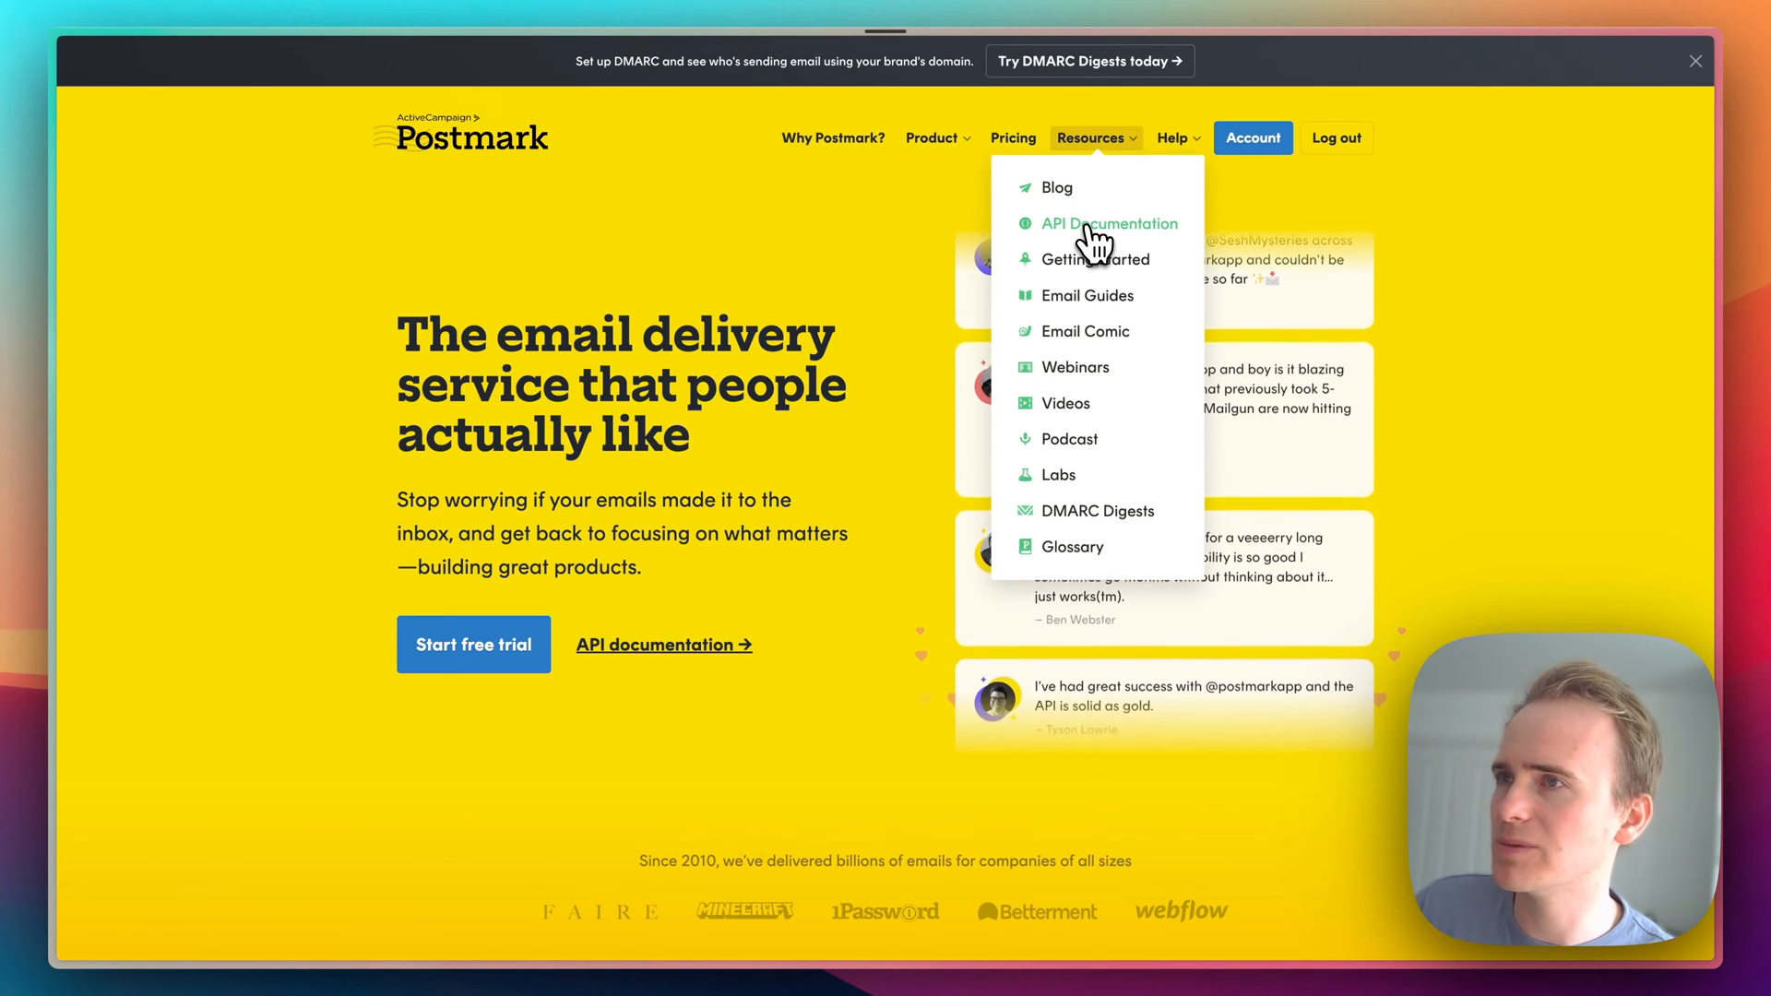
Enter Postmark's API documentation and read through the Email API reference.
click(1110, 223)
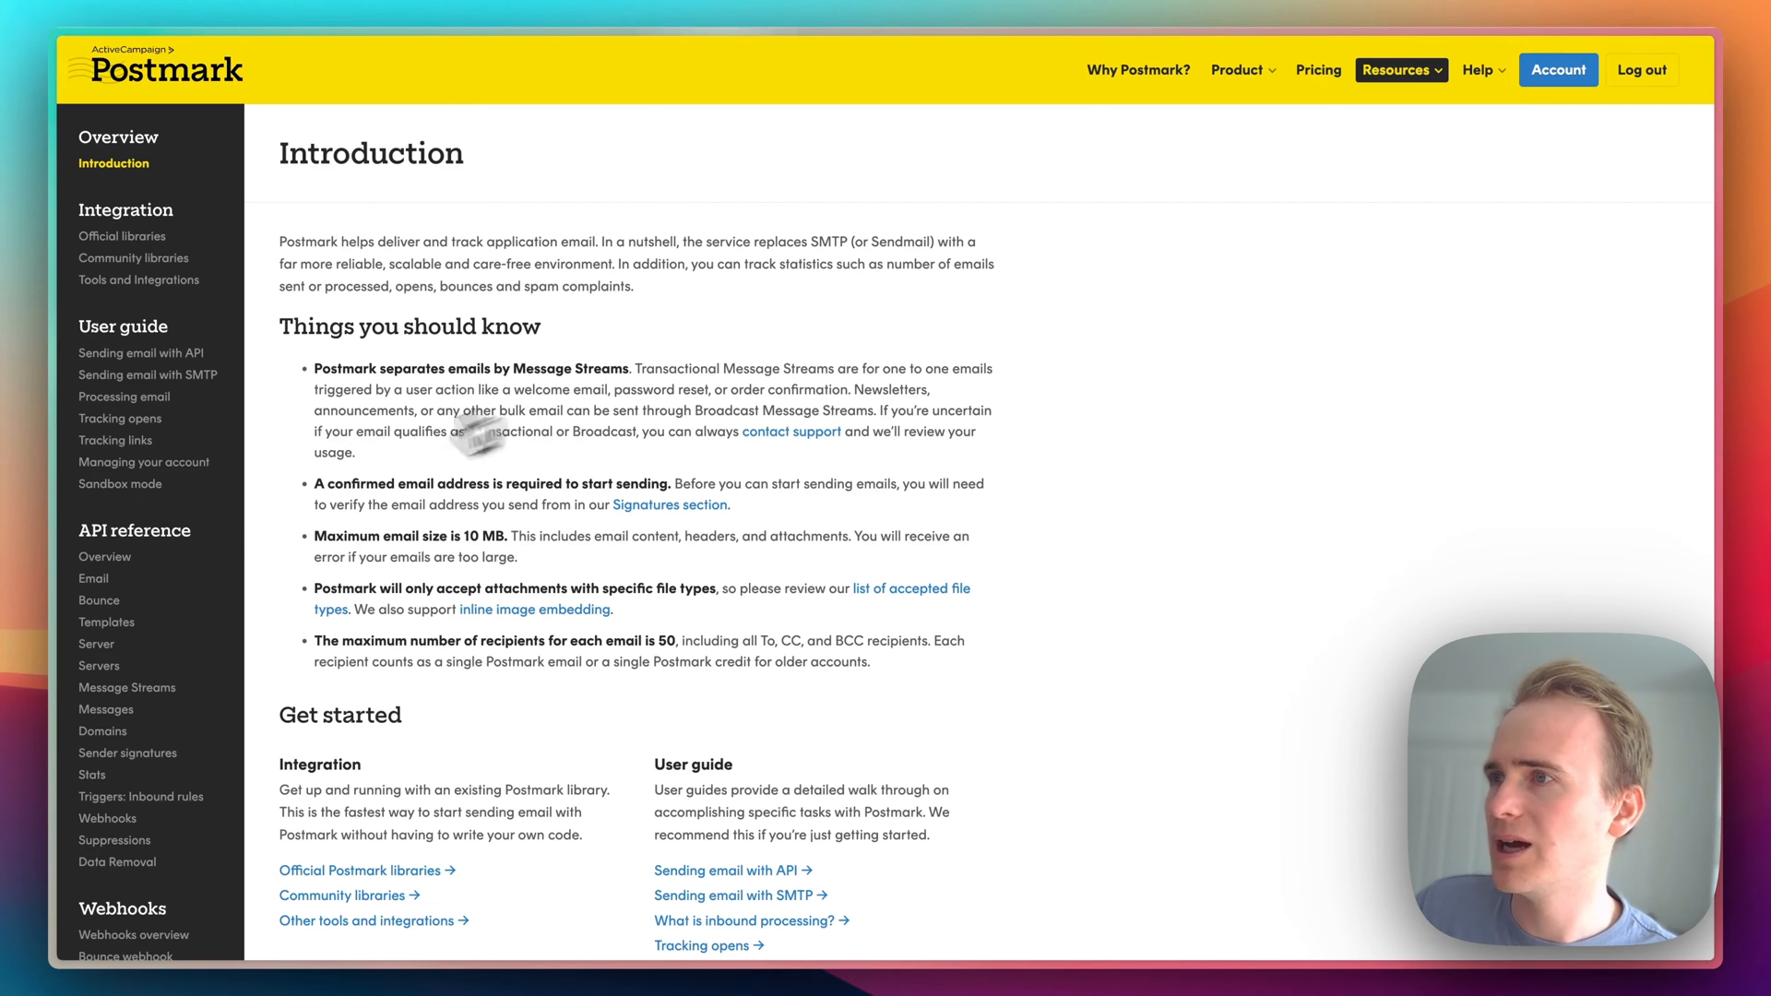
mouse_move(93, 577)
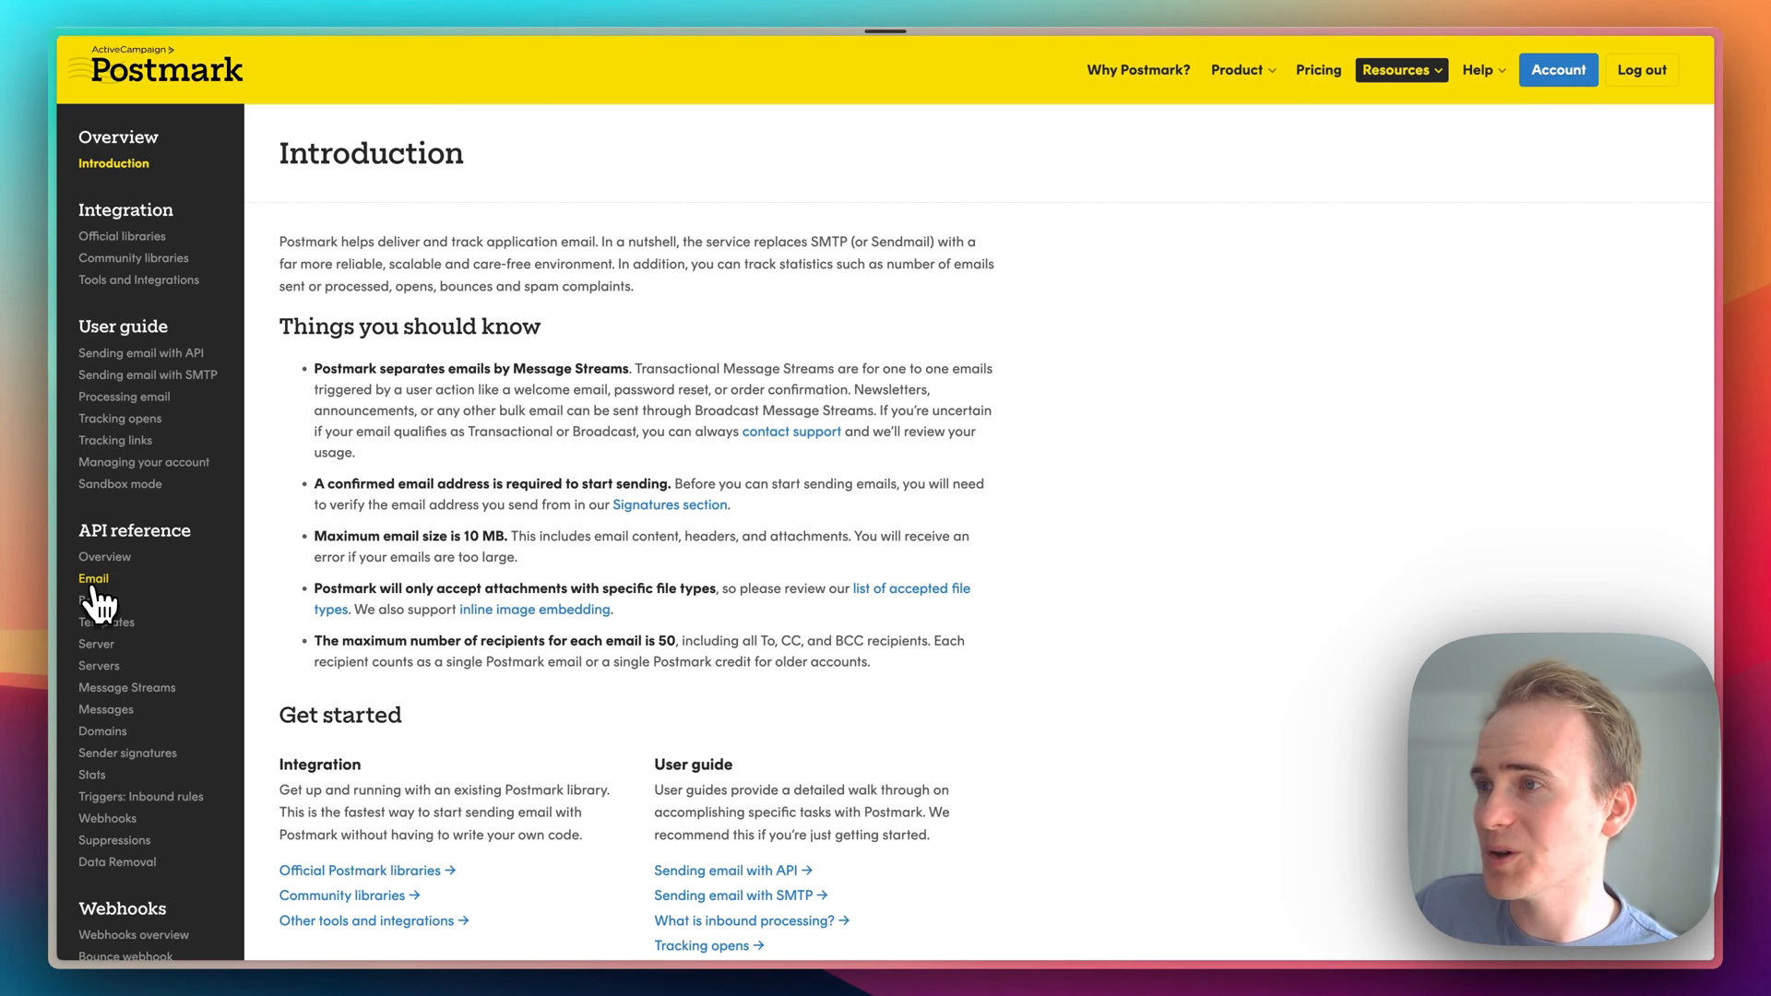
click(92, 578)
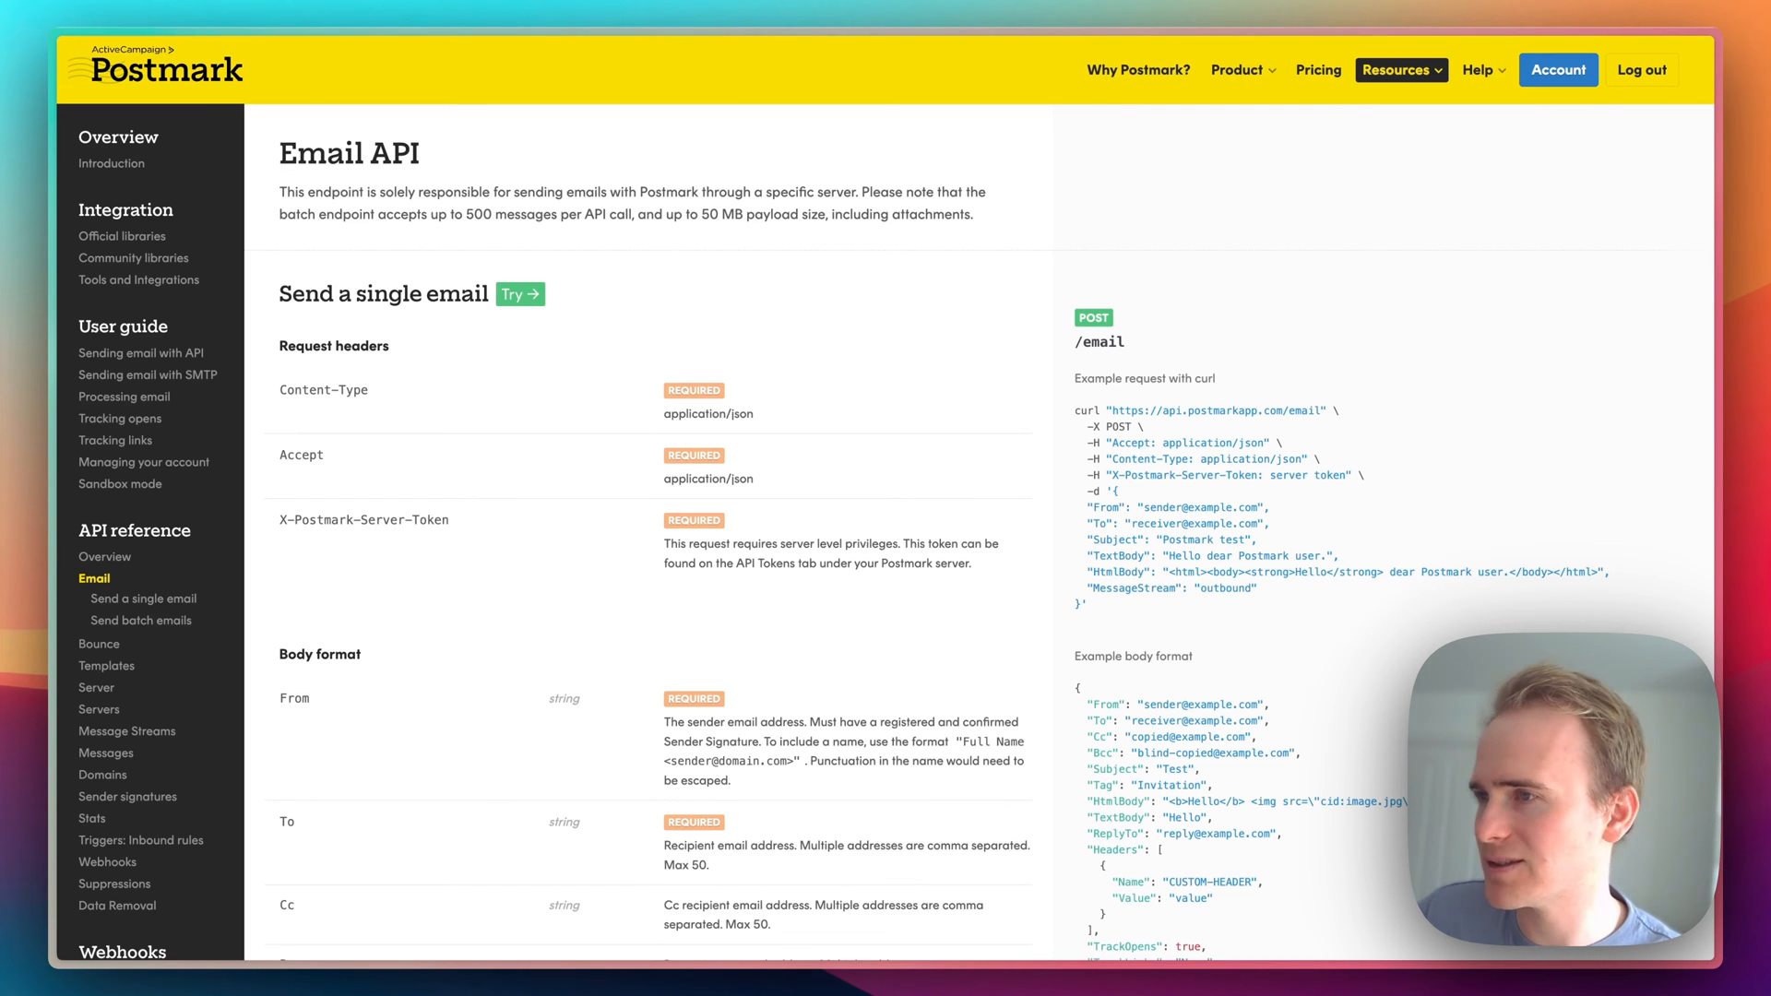
mouse_move(101, 775)
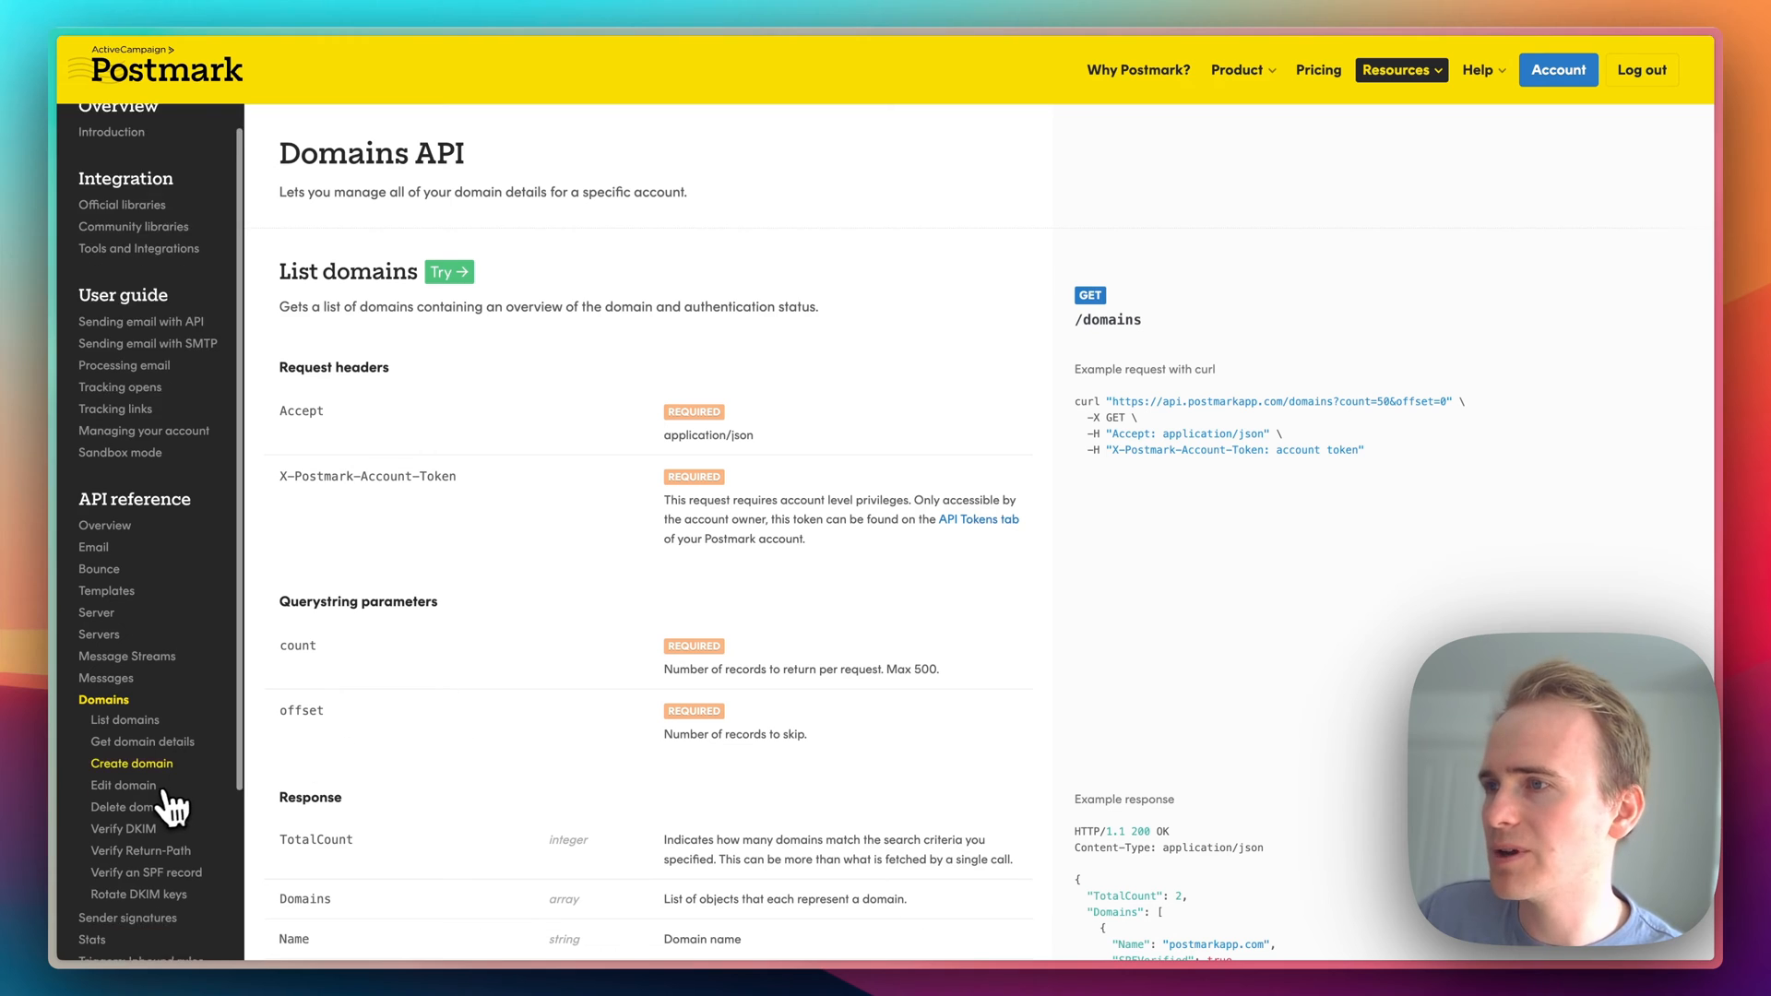
scroll(down, 3)
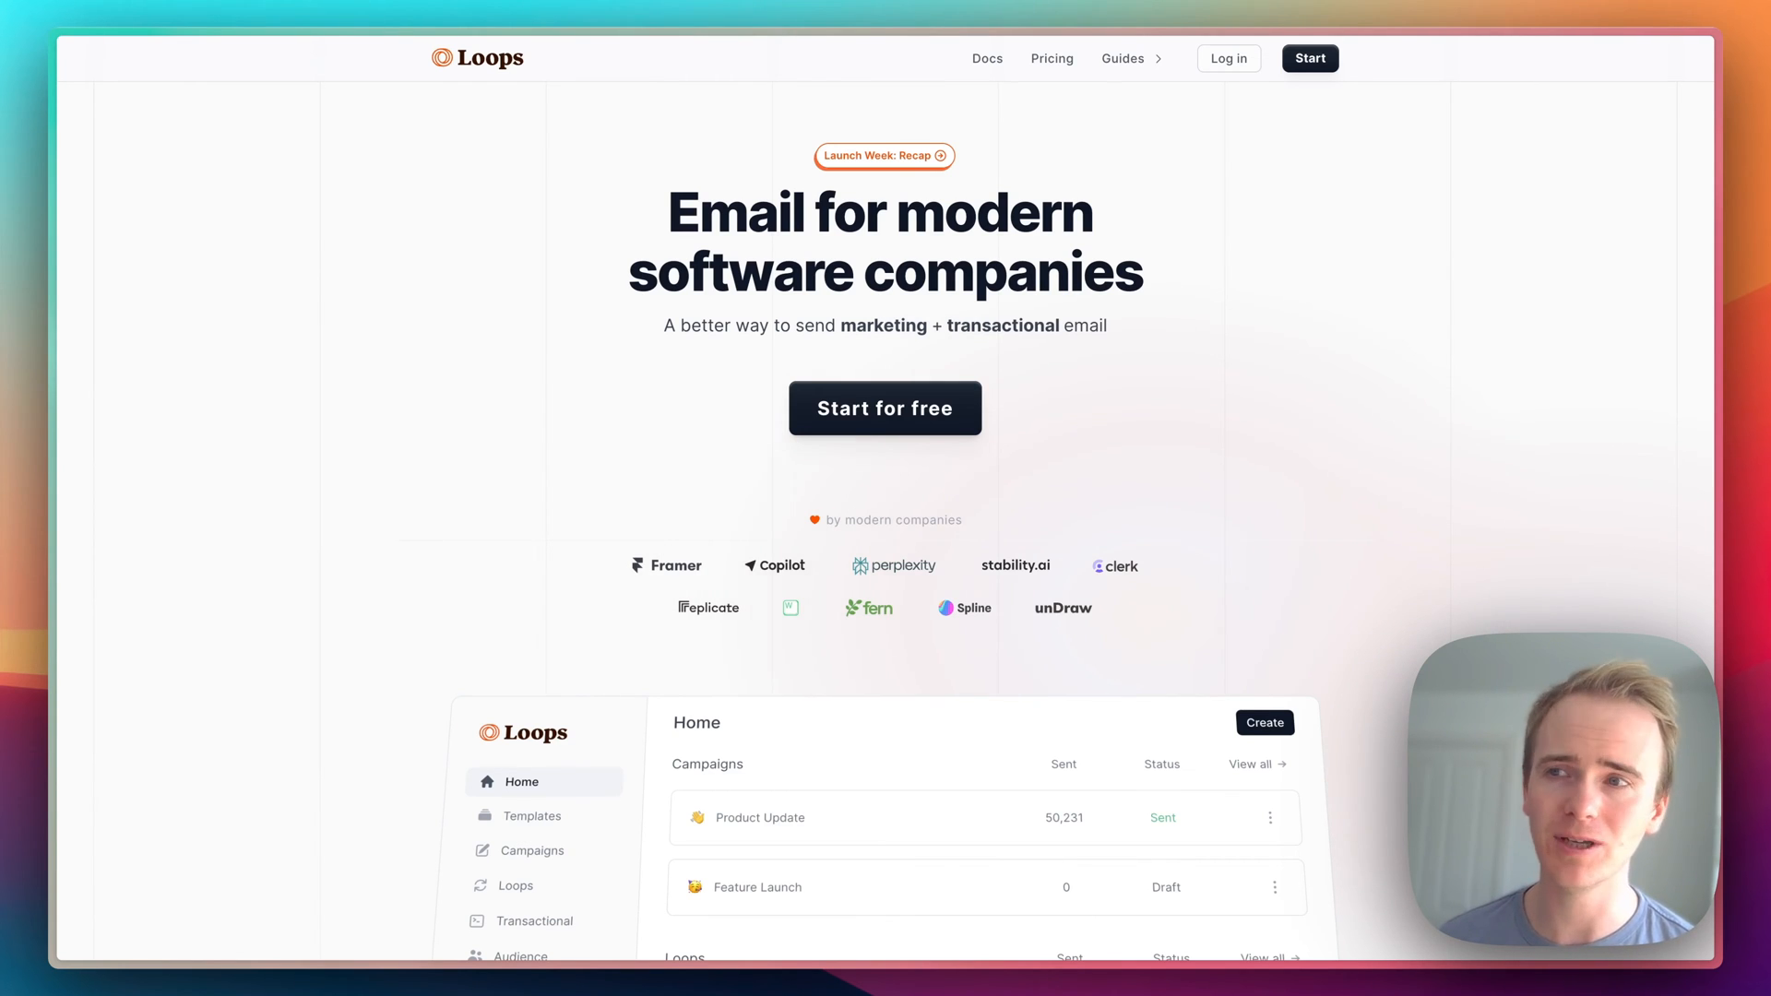
scroll(down, 3)
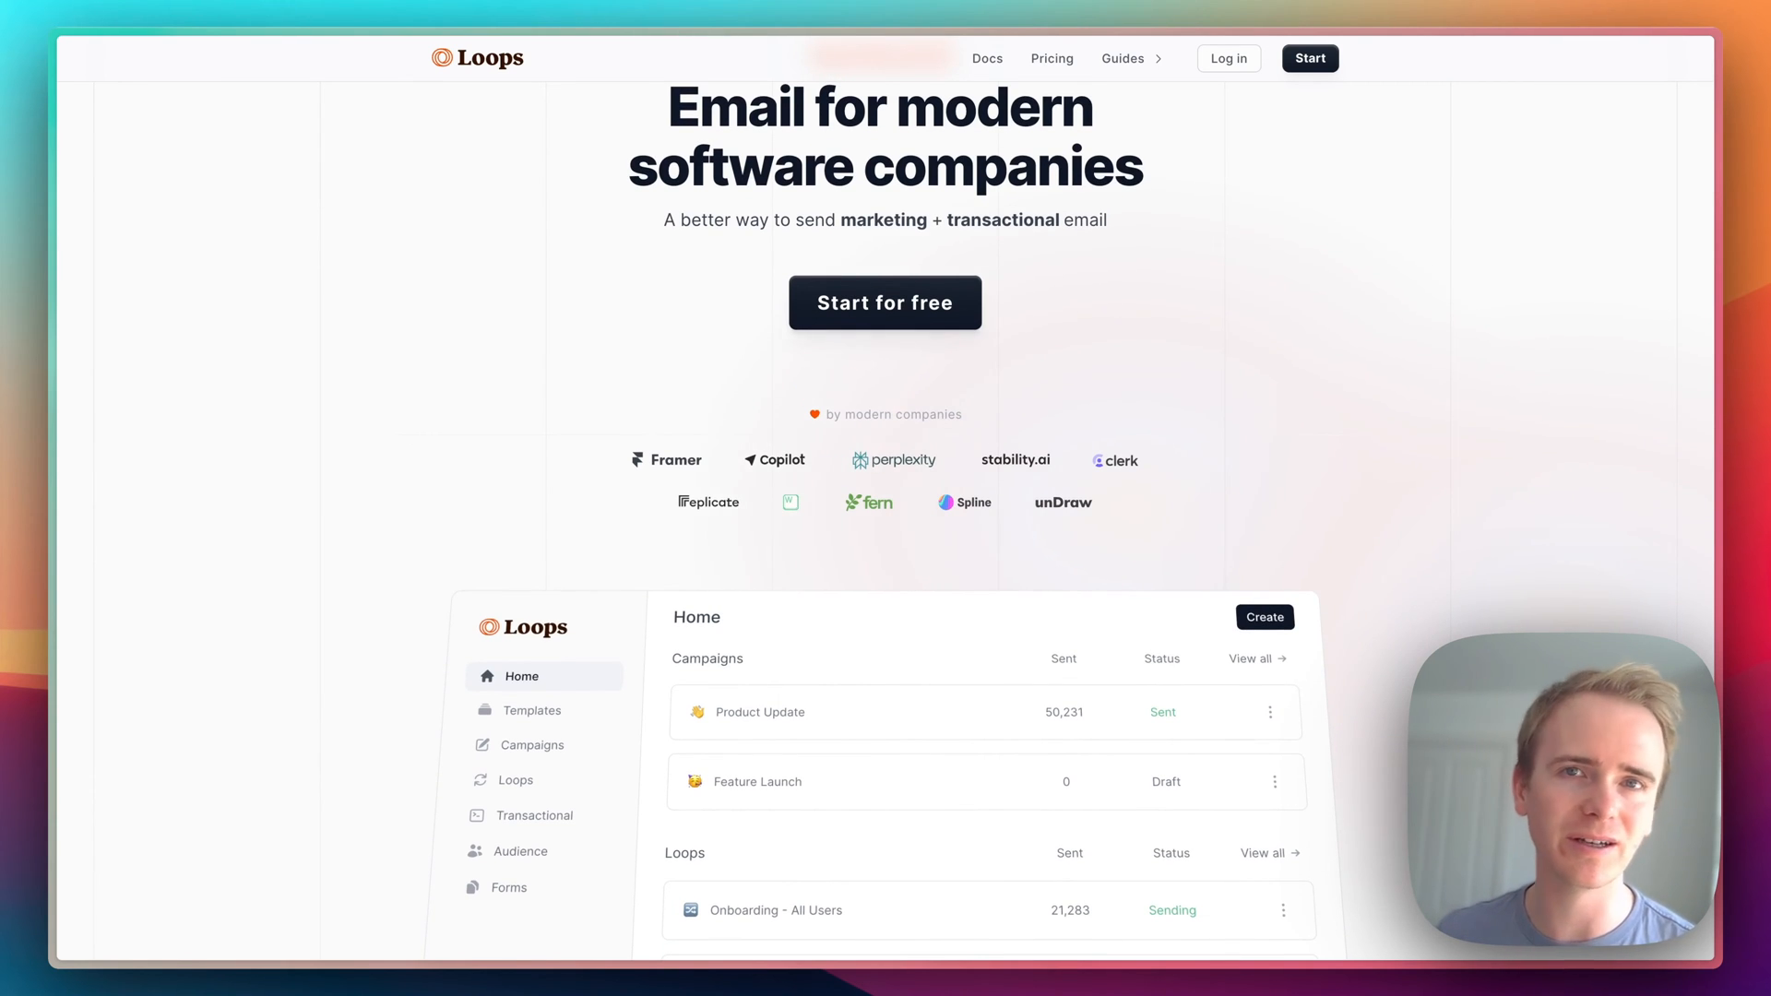
mouse_move(502, 511)
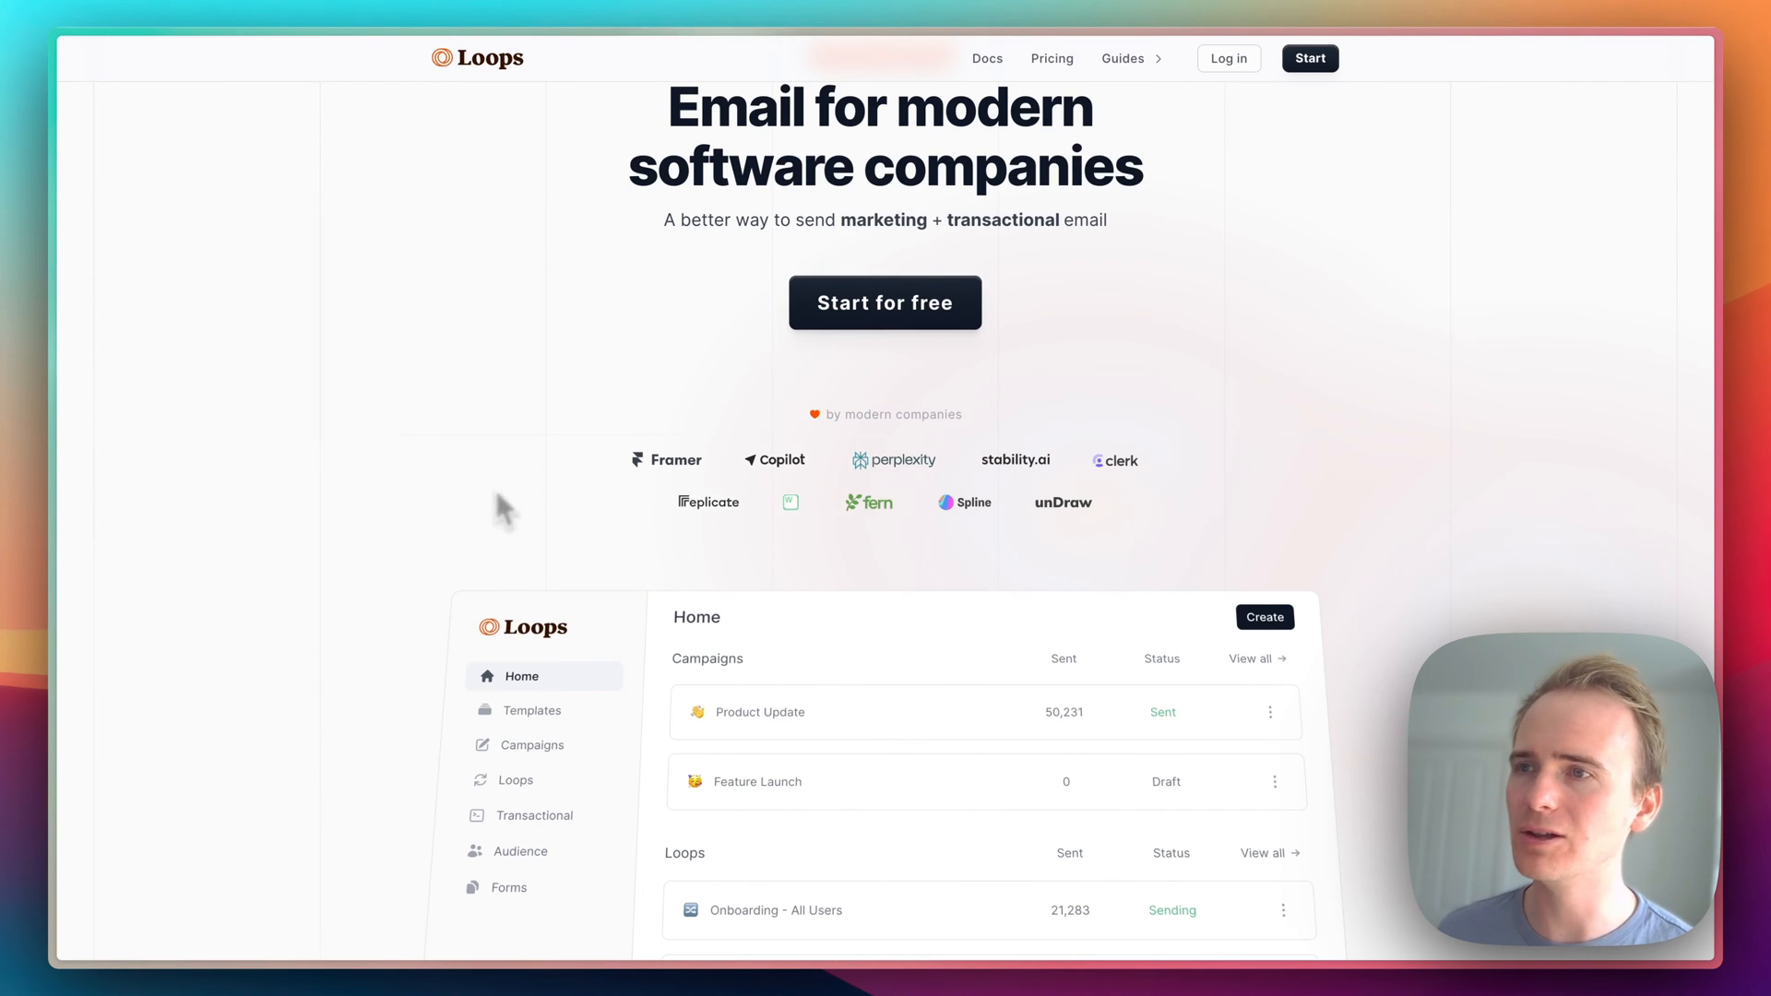
mouse_move(1245, 343)
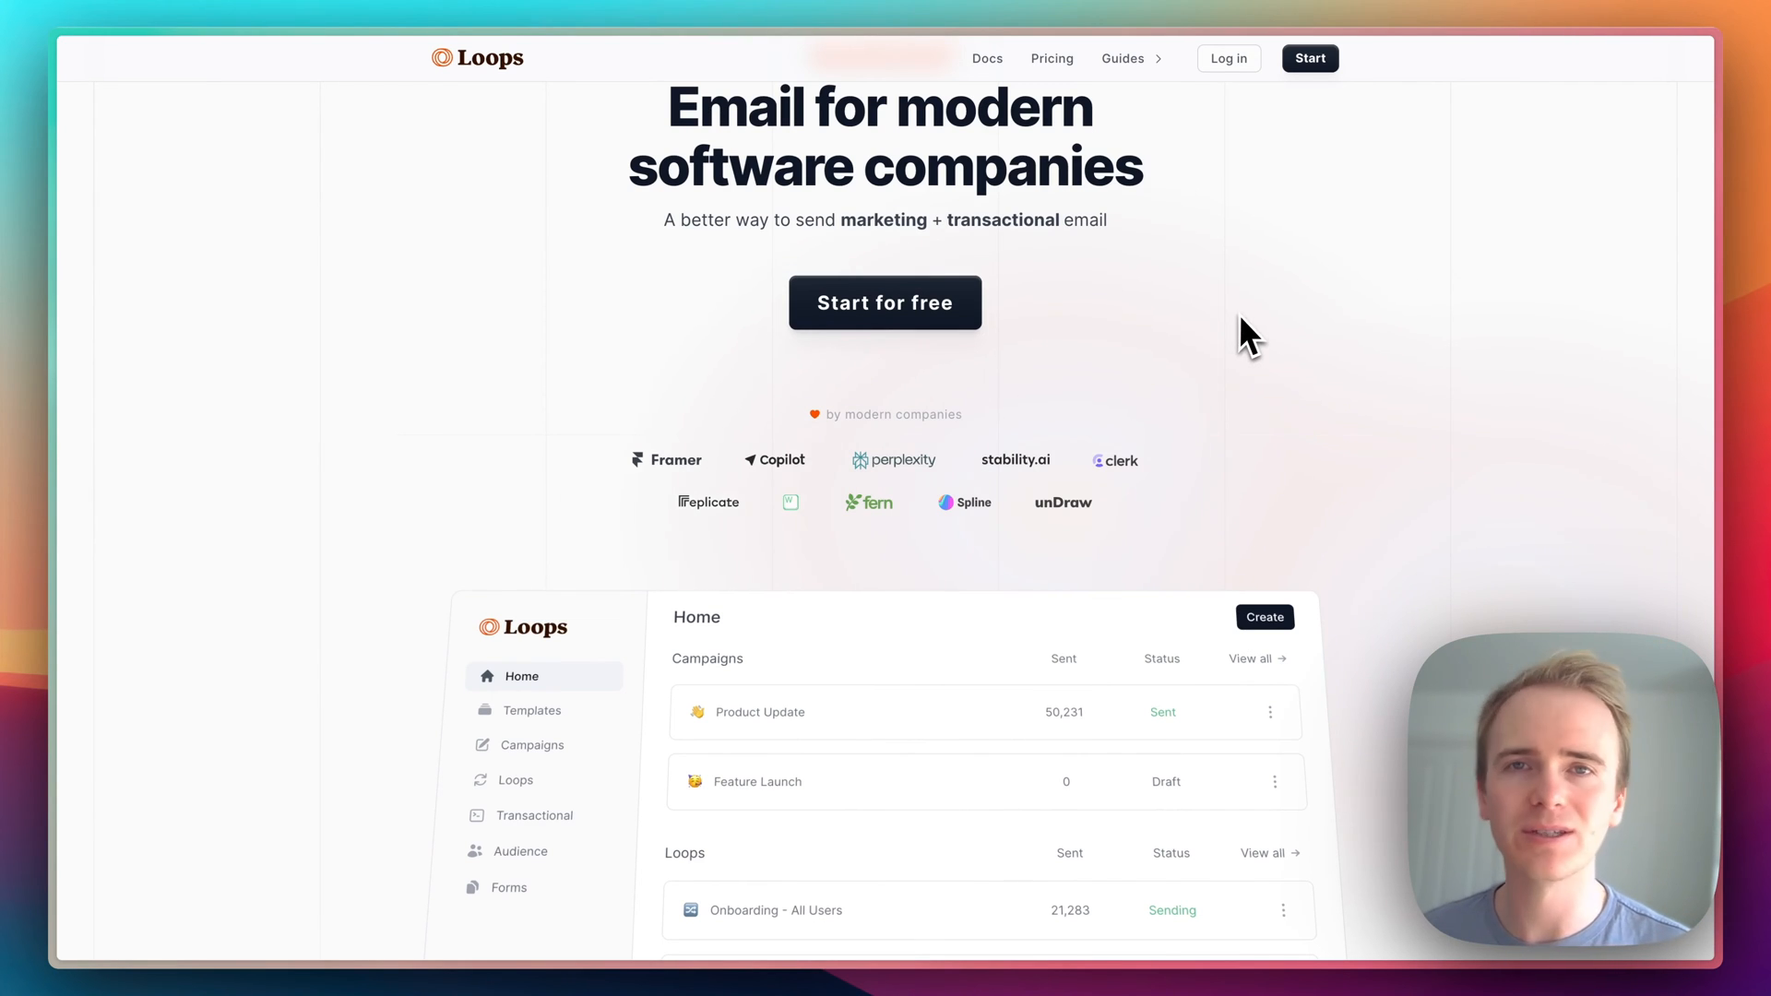
scroll(down, 3)
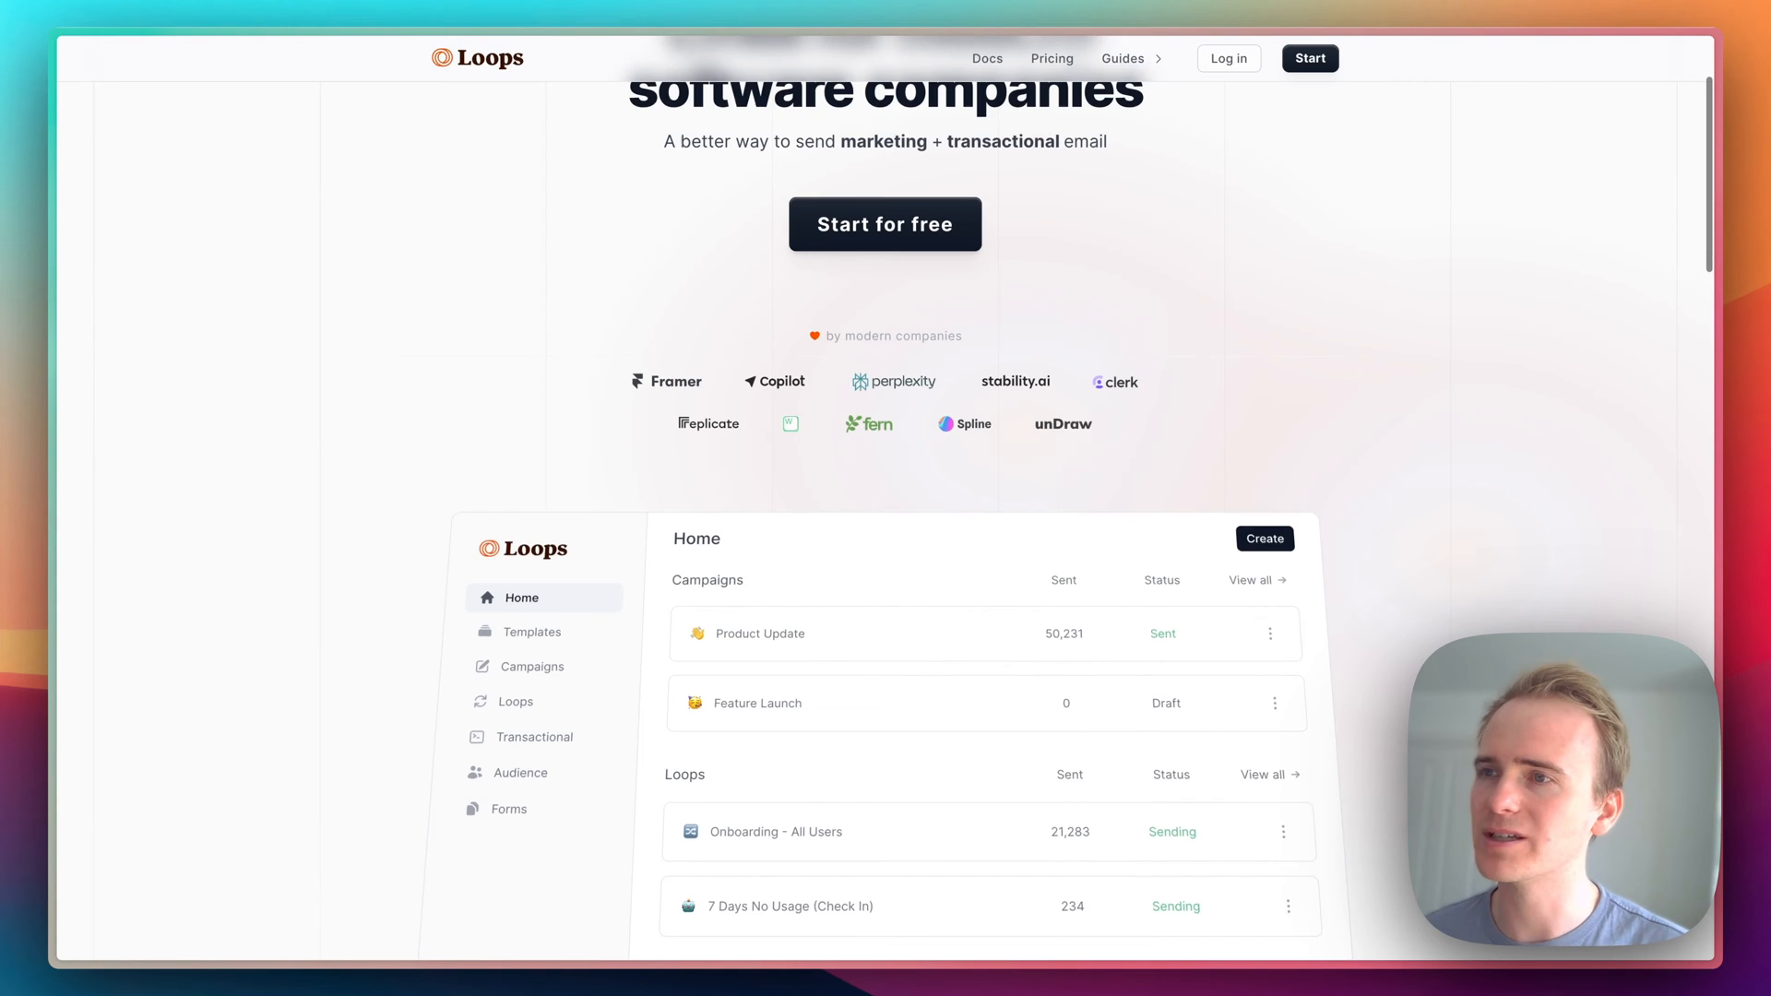
scroll(down, 3)
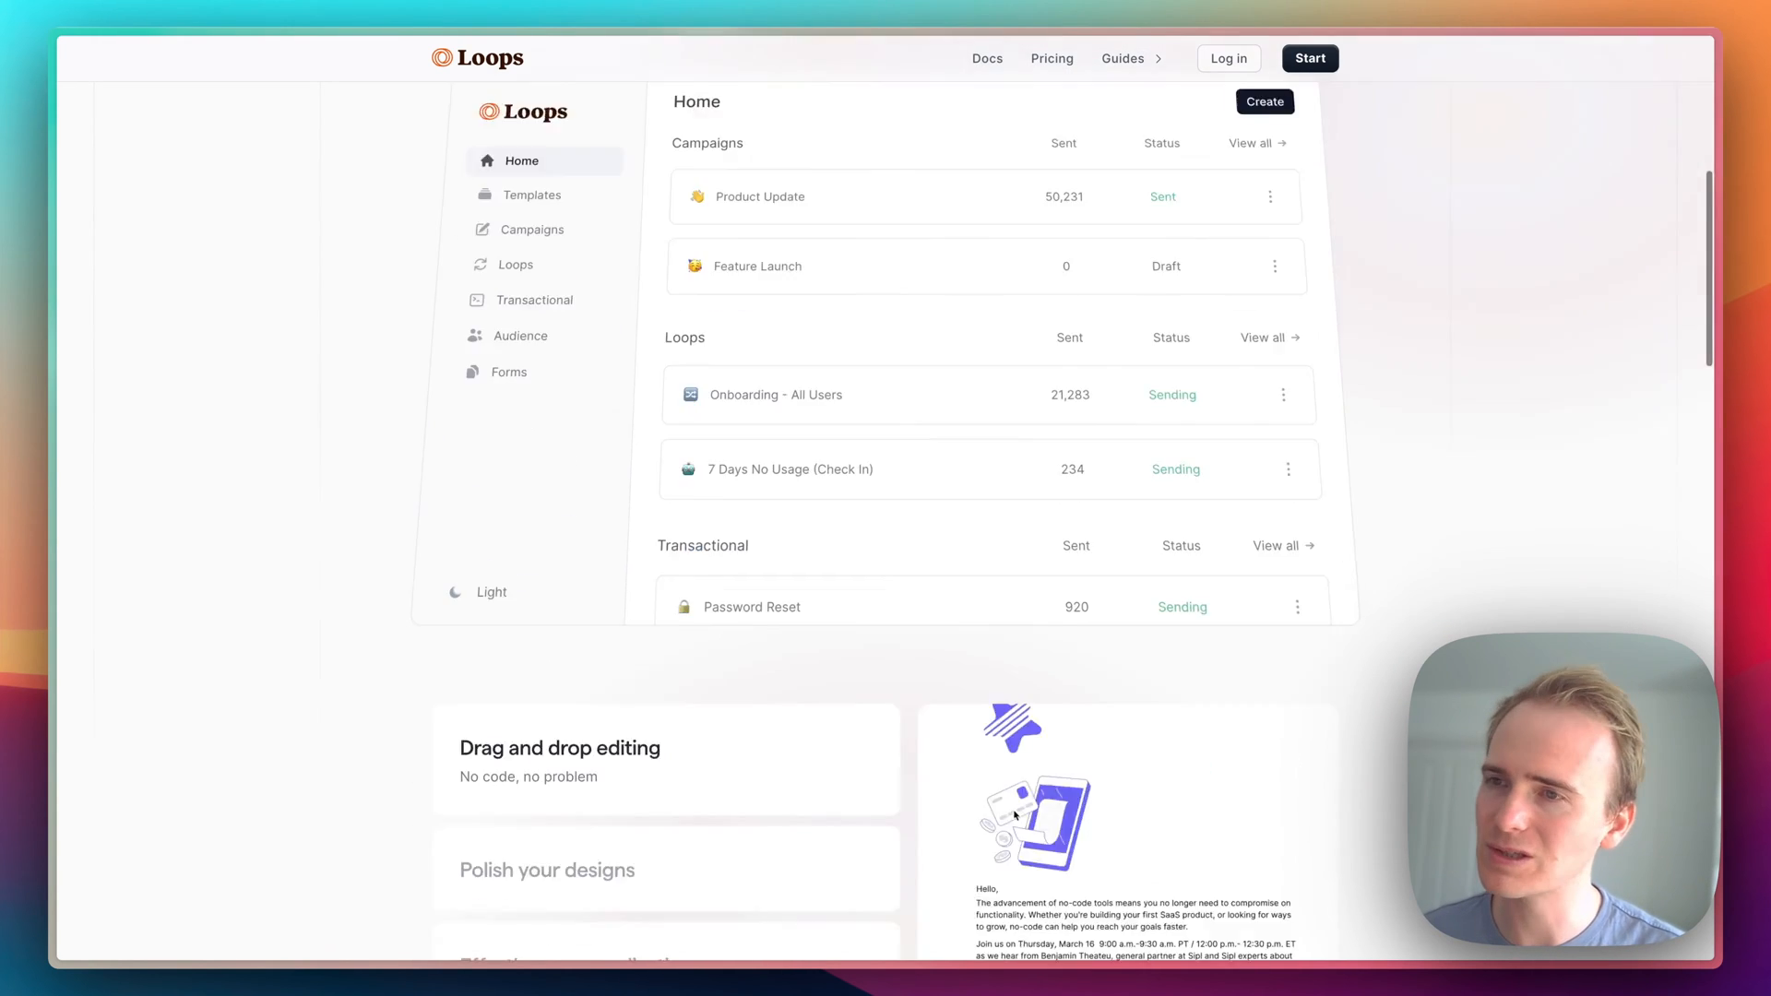
scroll(down, 3)
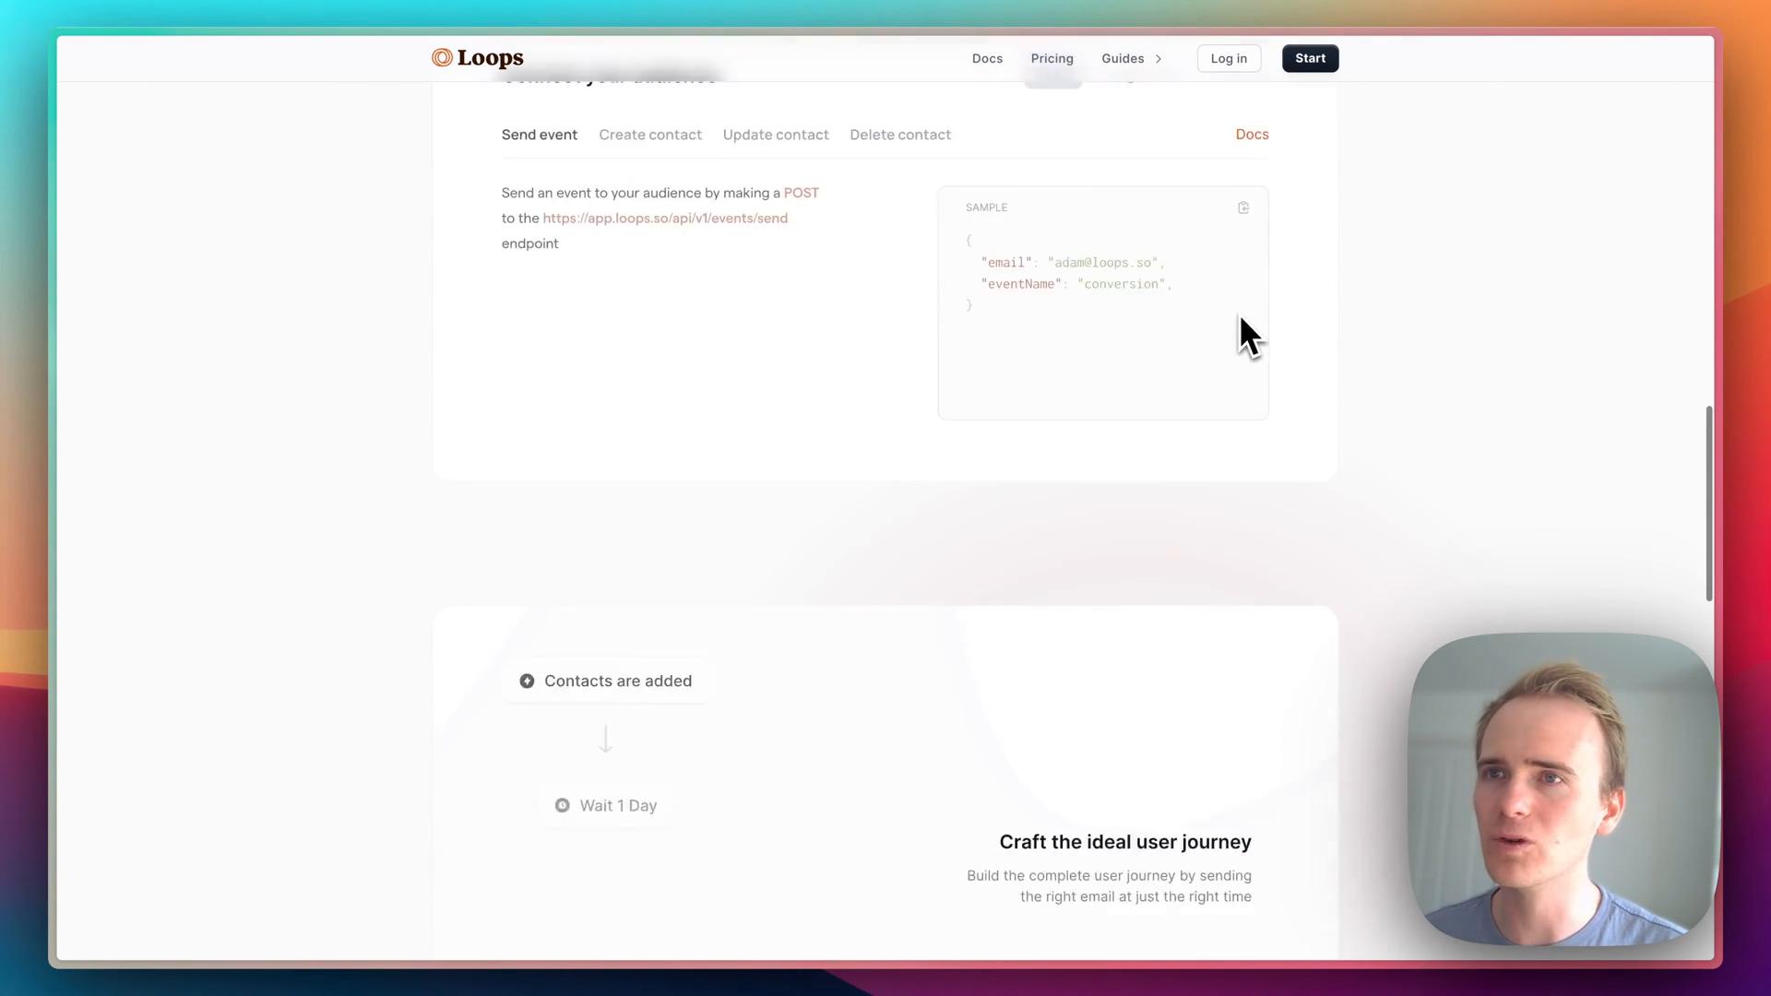
scroll(down, 3)
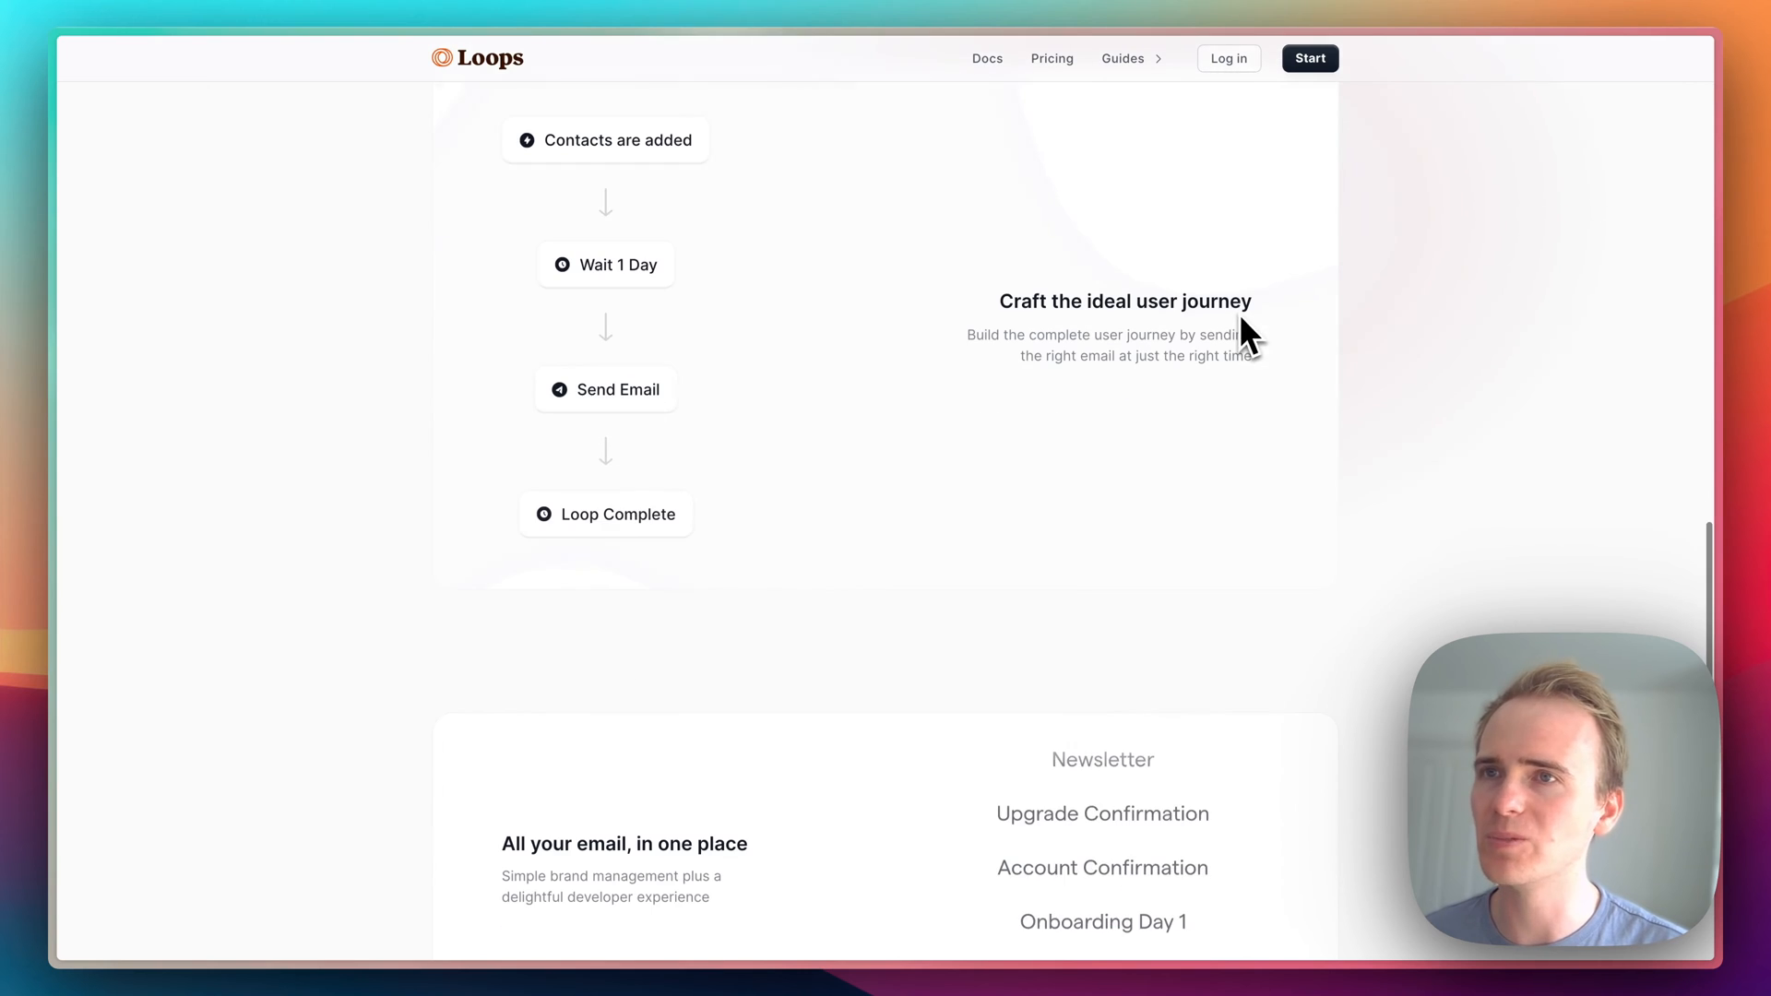
scroll(down, 3)
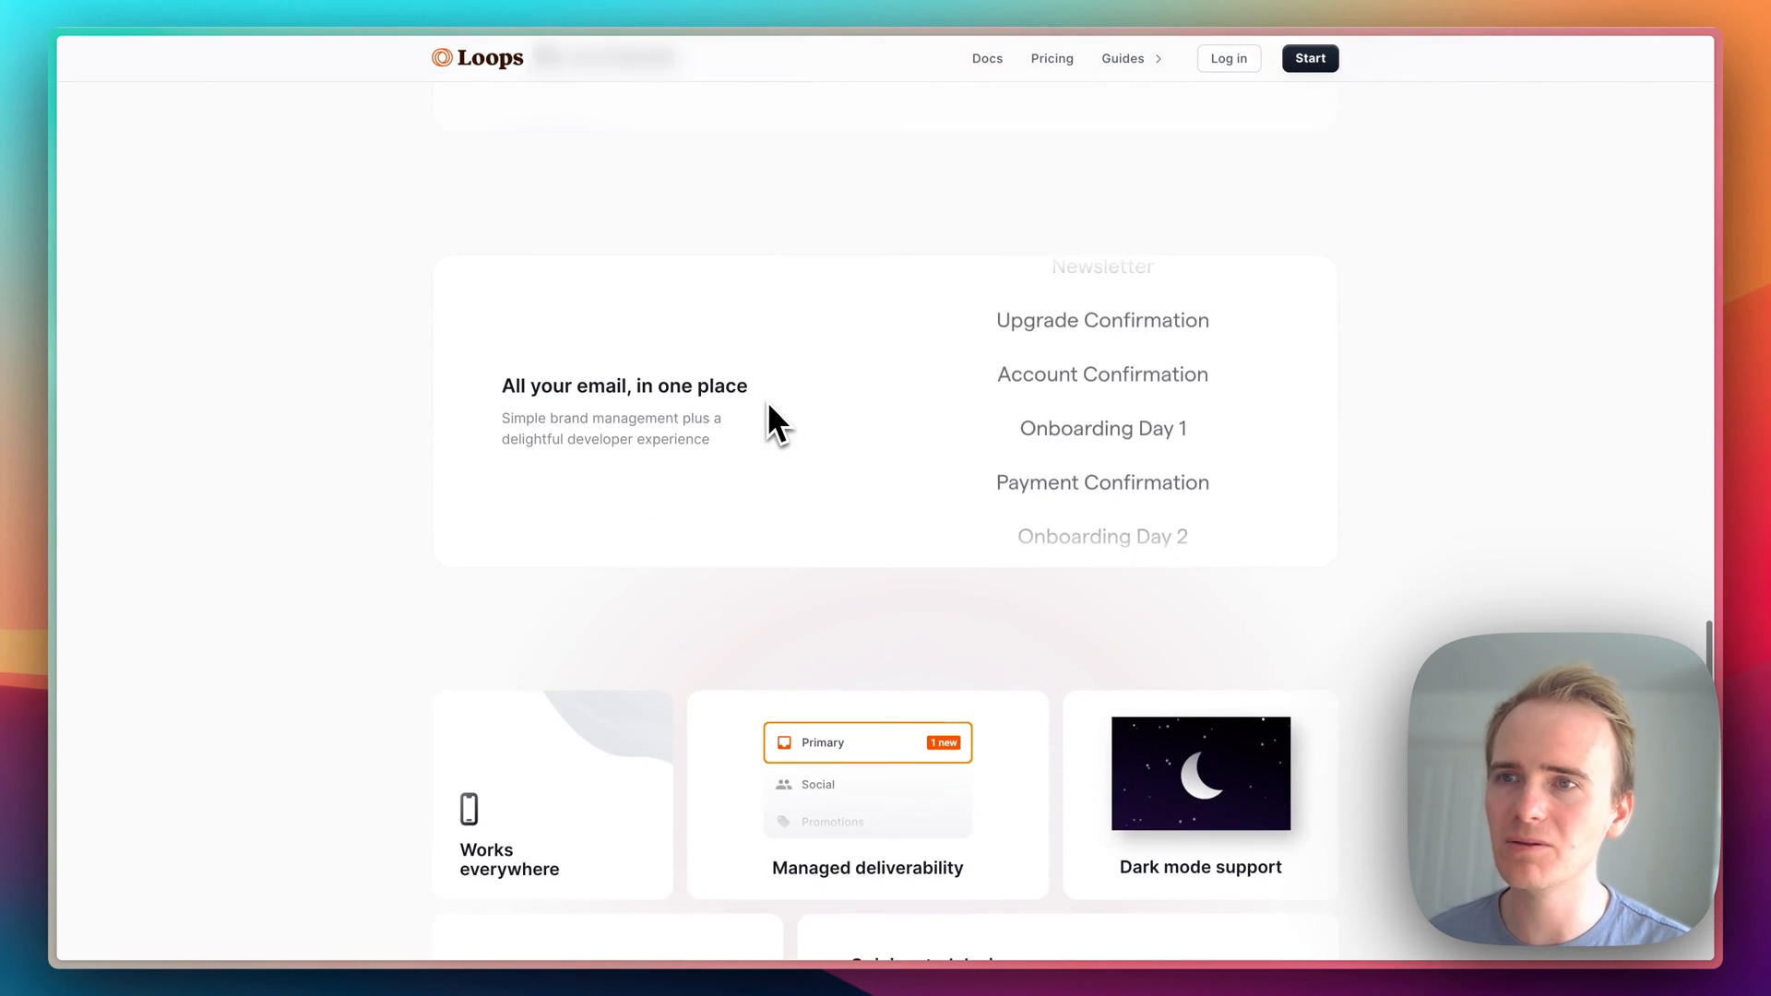
scroll(down, 3)
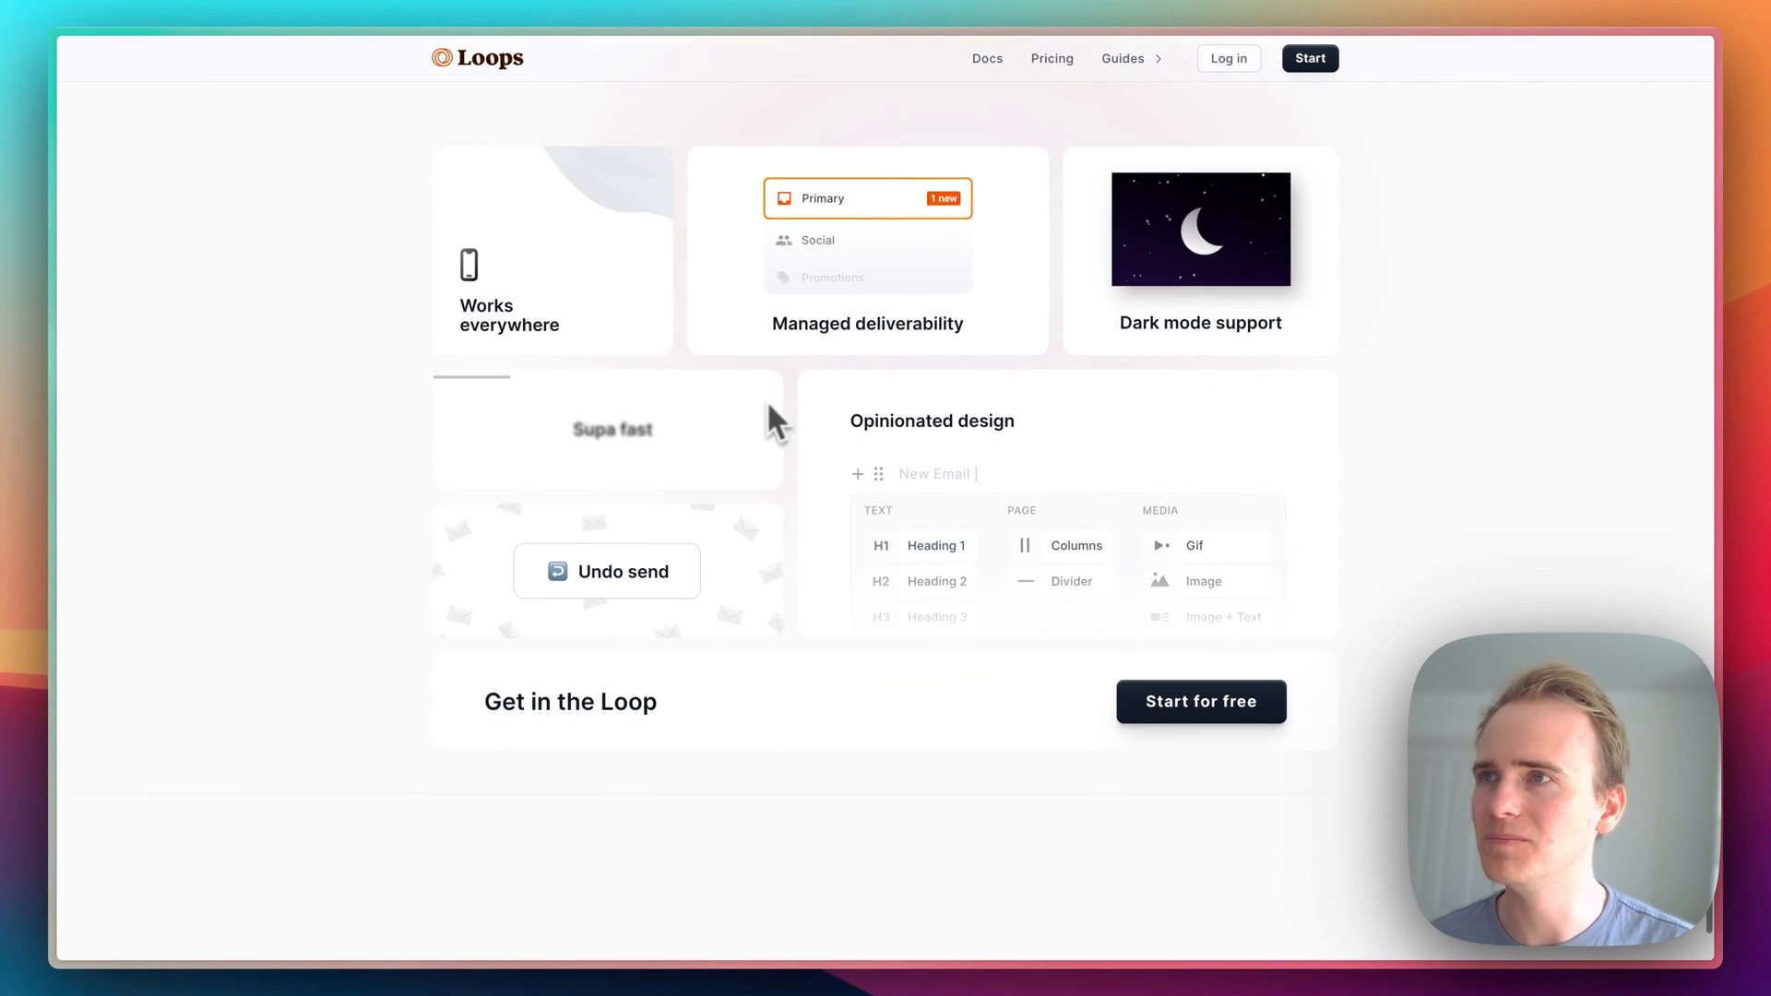
scroll(up, 3)
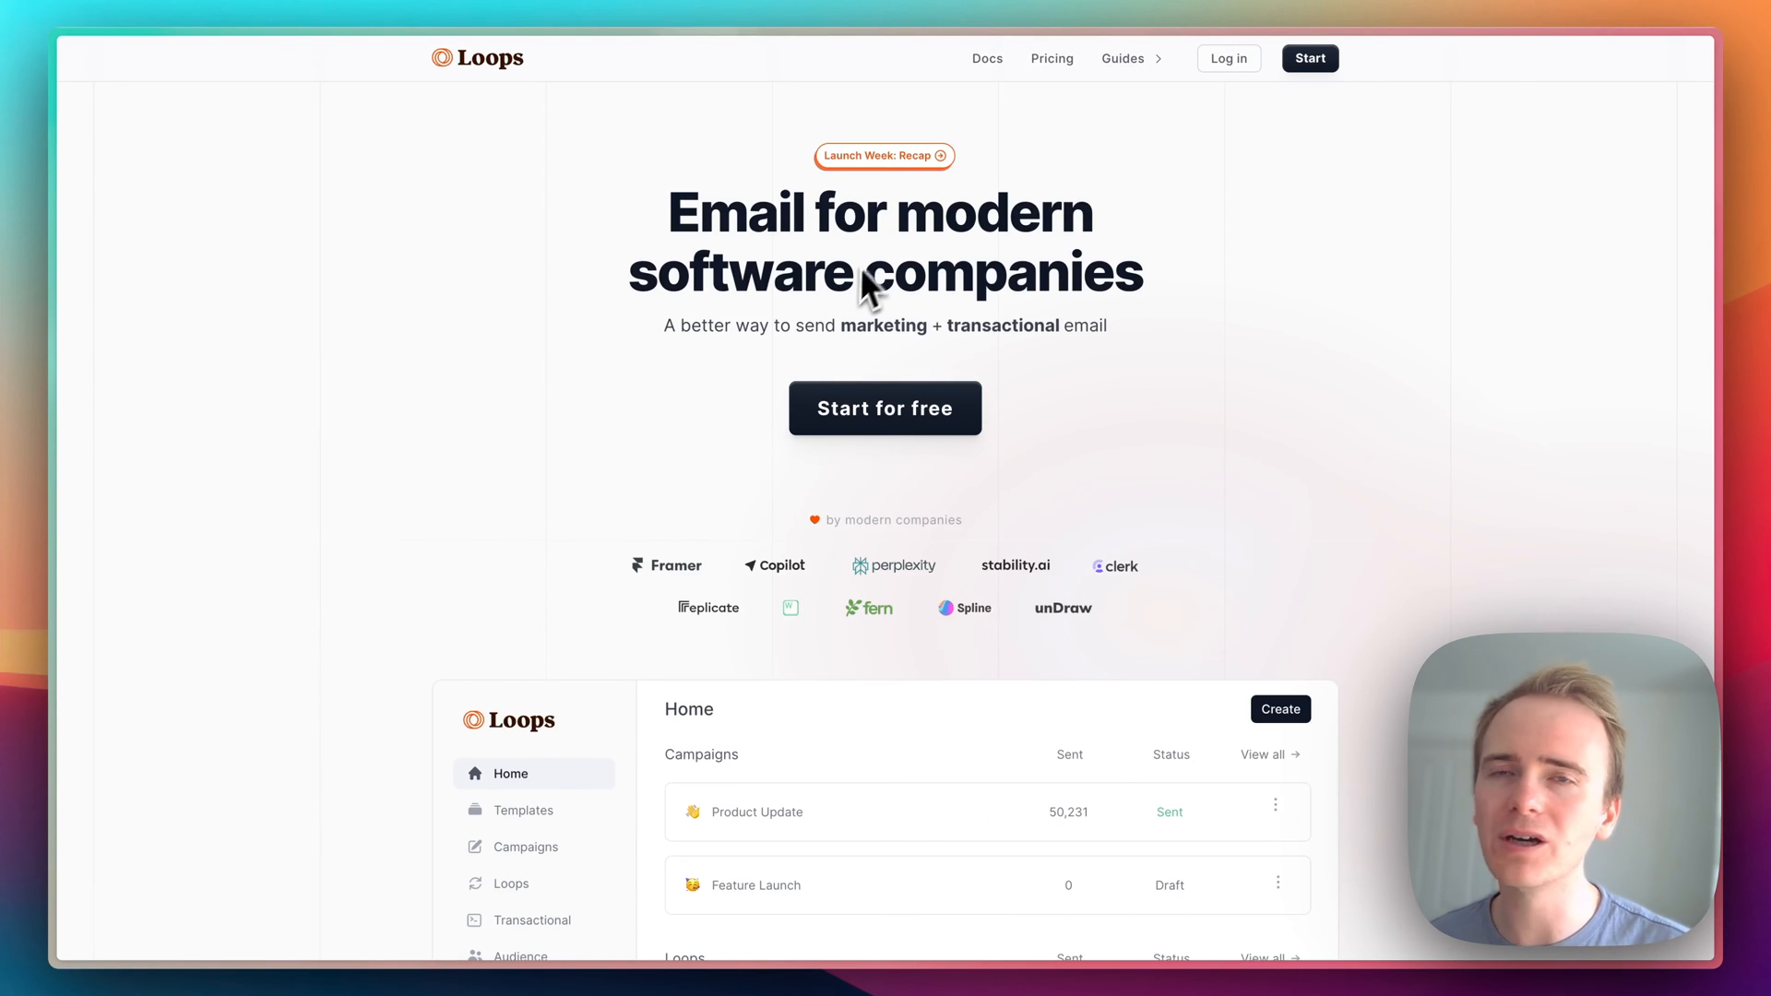
mouse_move(878, 269)
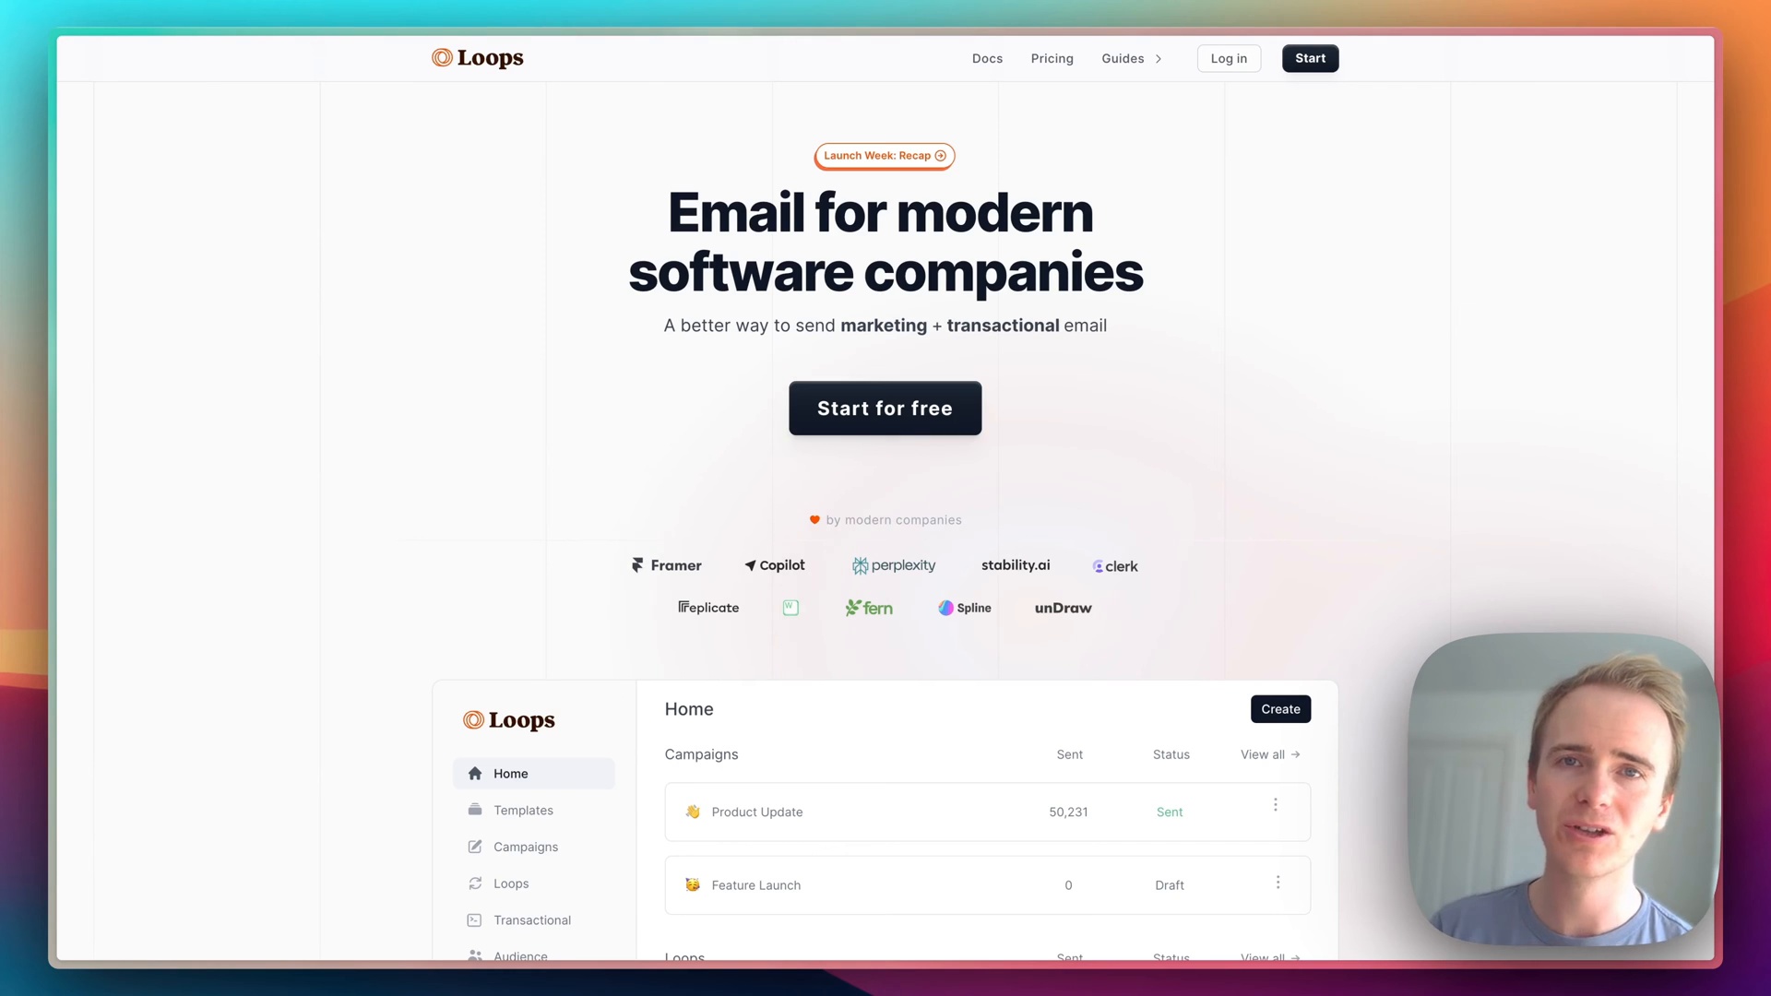
mouse_move(1147, 96)
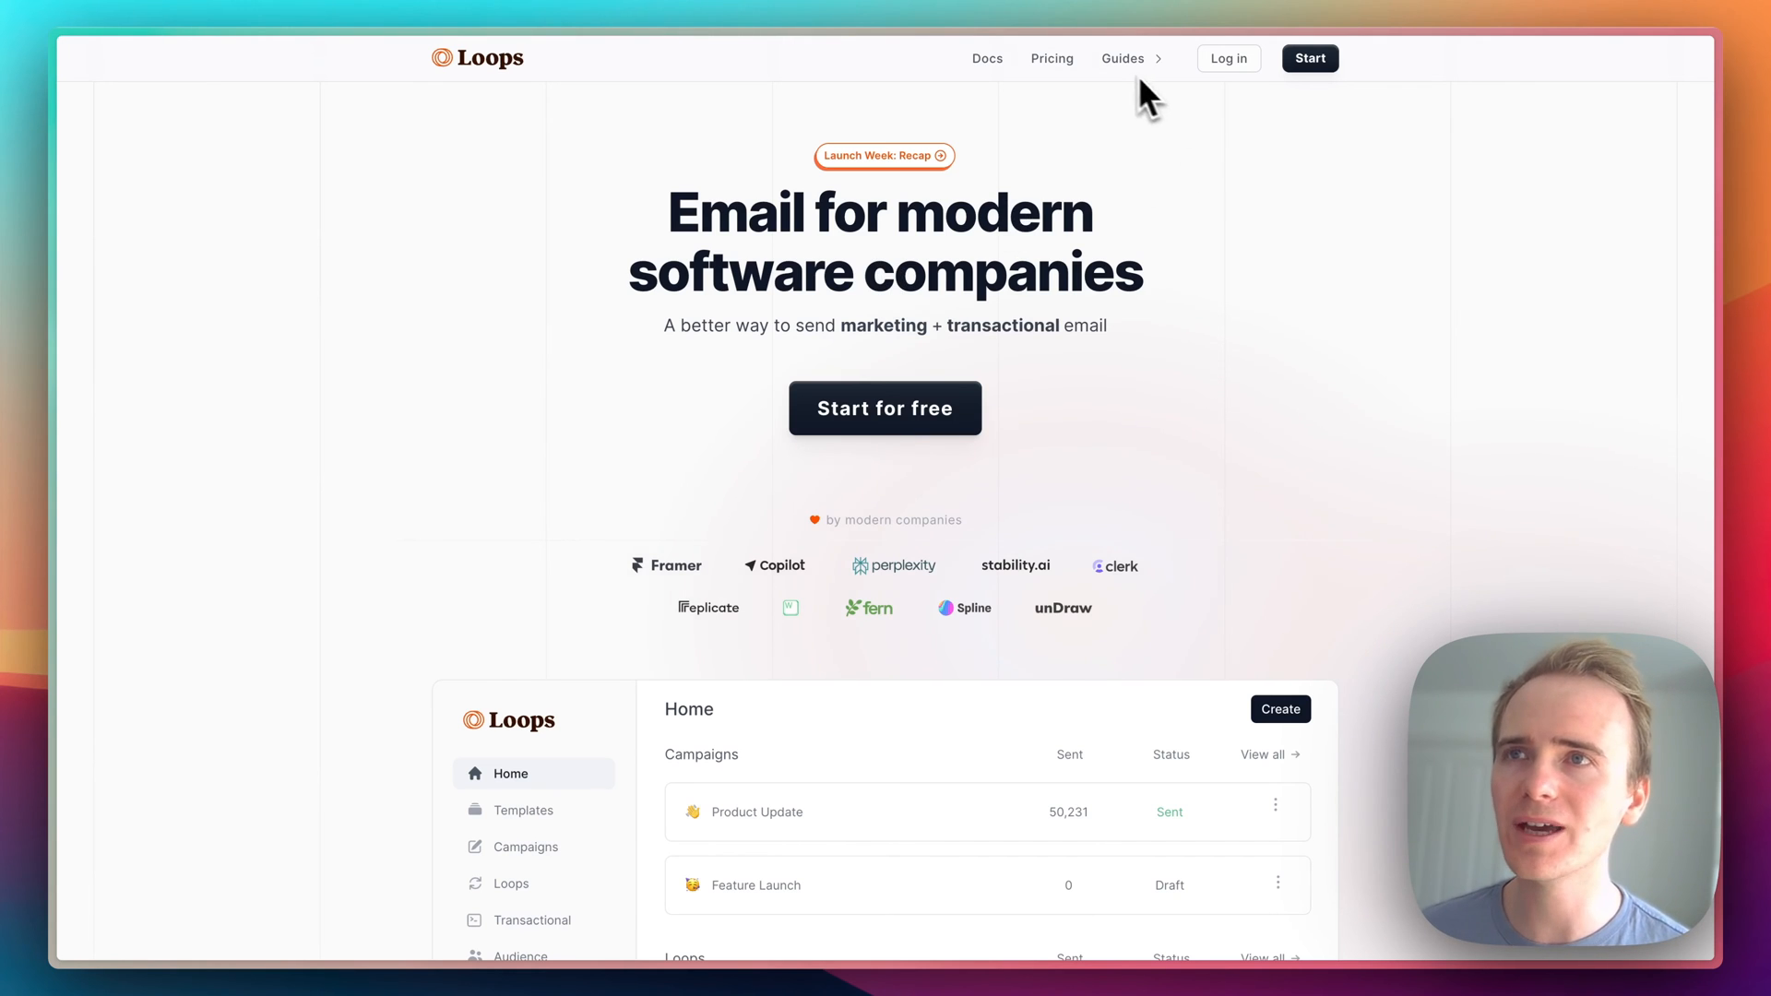
mouse_move(1161, 378)
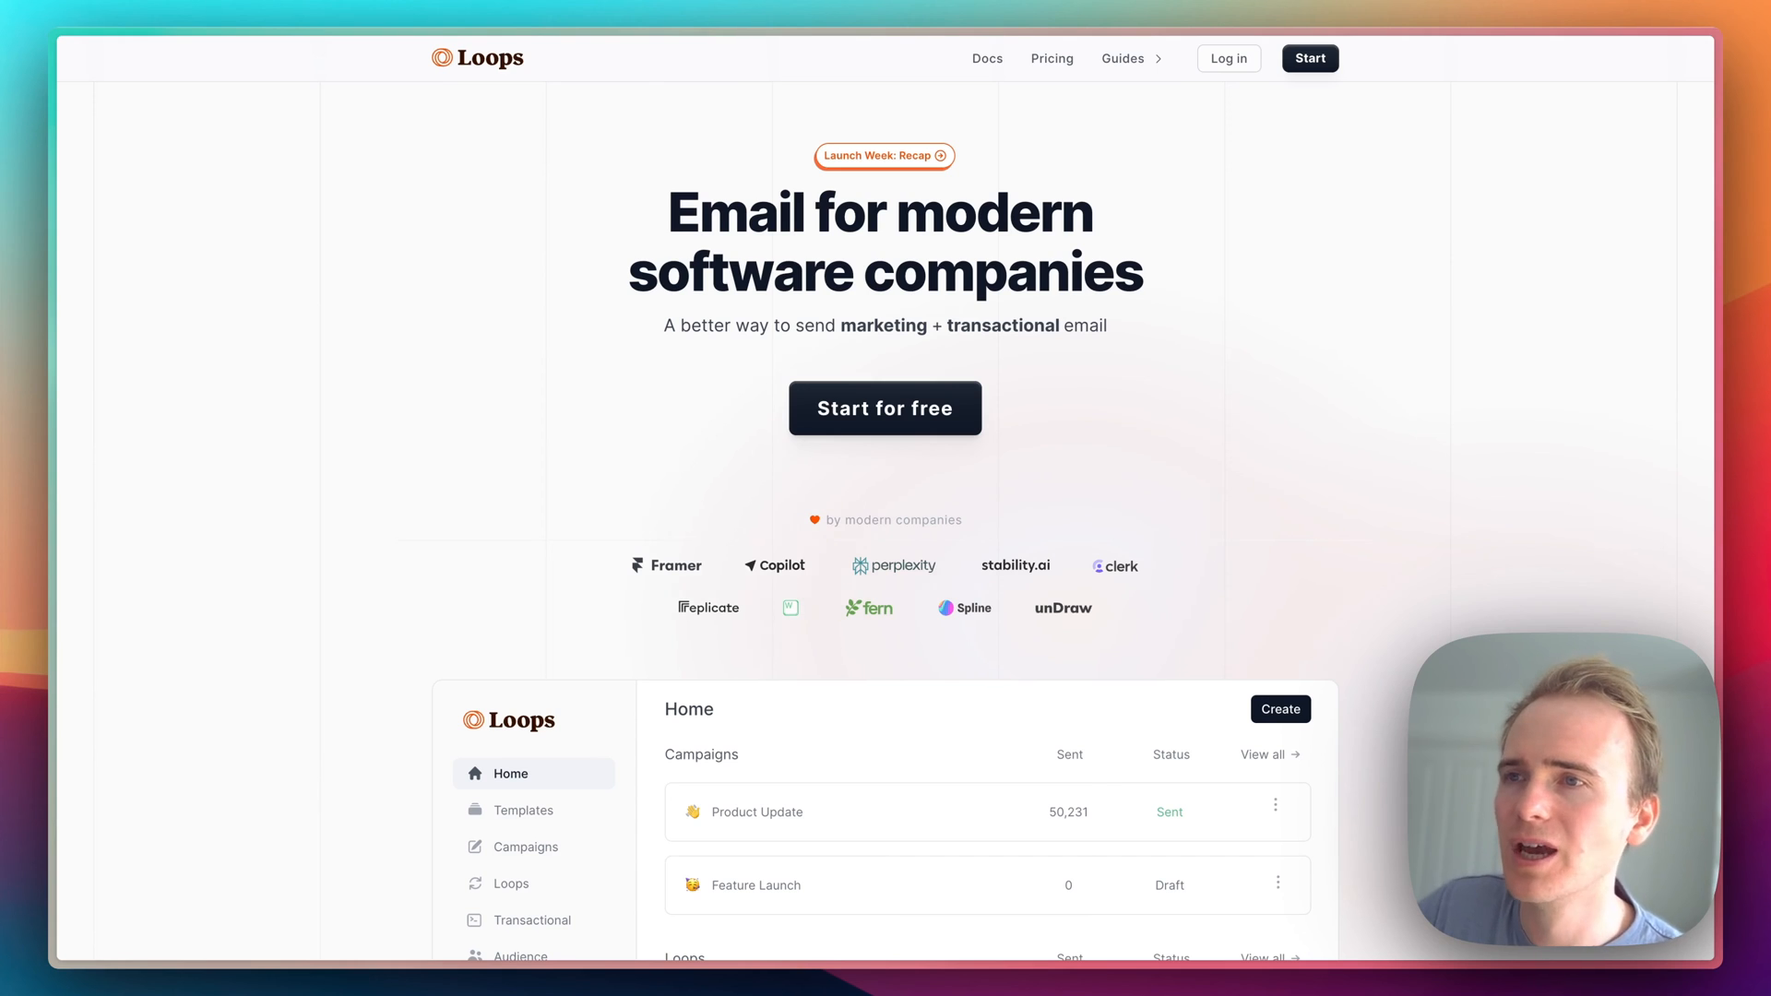
mouse_move(1185, 371)
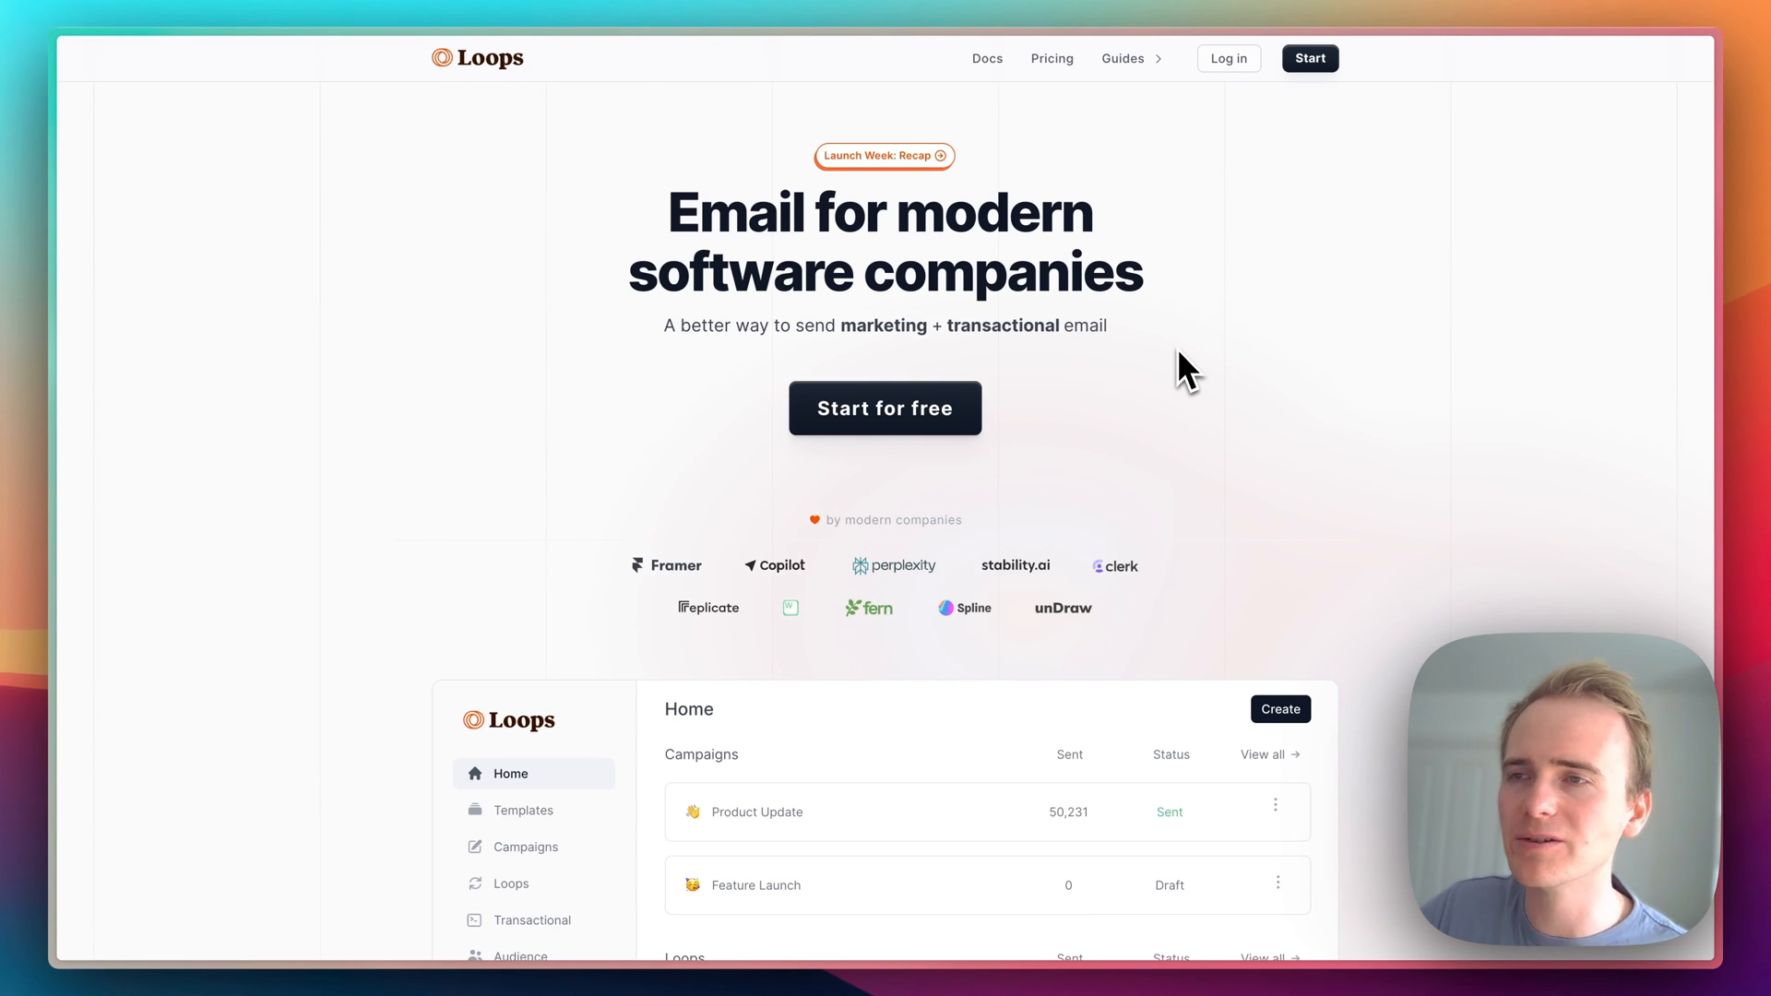